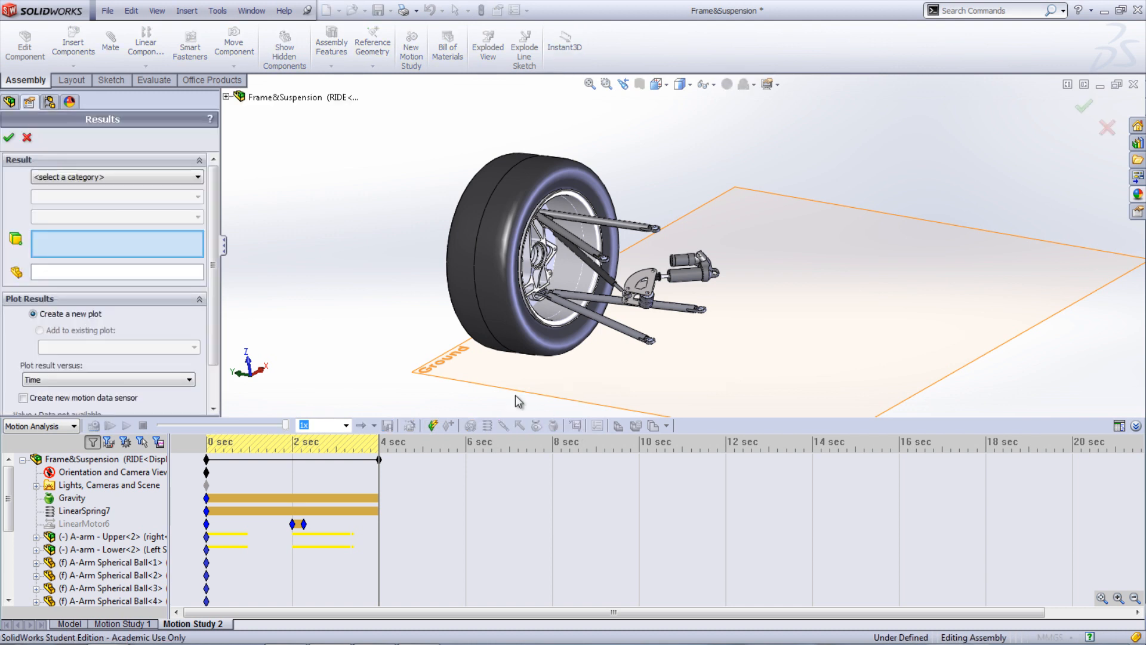
Choose Displacement/Velocity/Acceleration results with Linear Displacement as the damper measurement type.
click(197, 177)
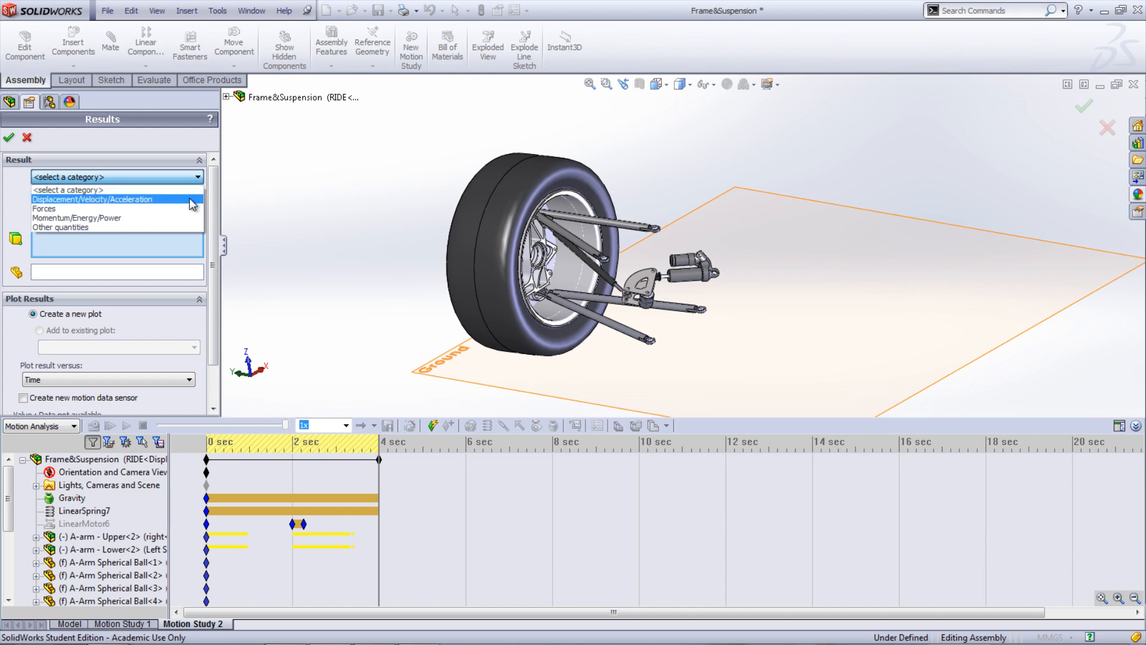
click(92, 199)
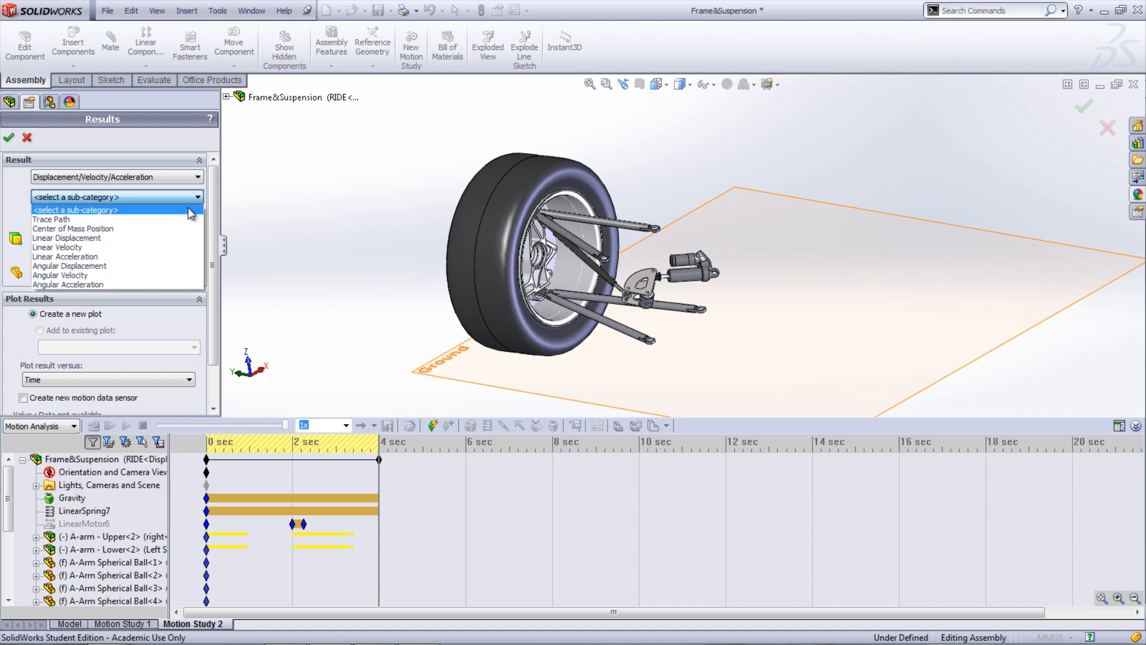
click(66, 238)
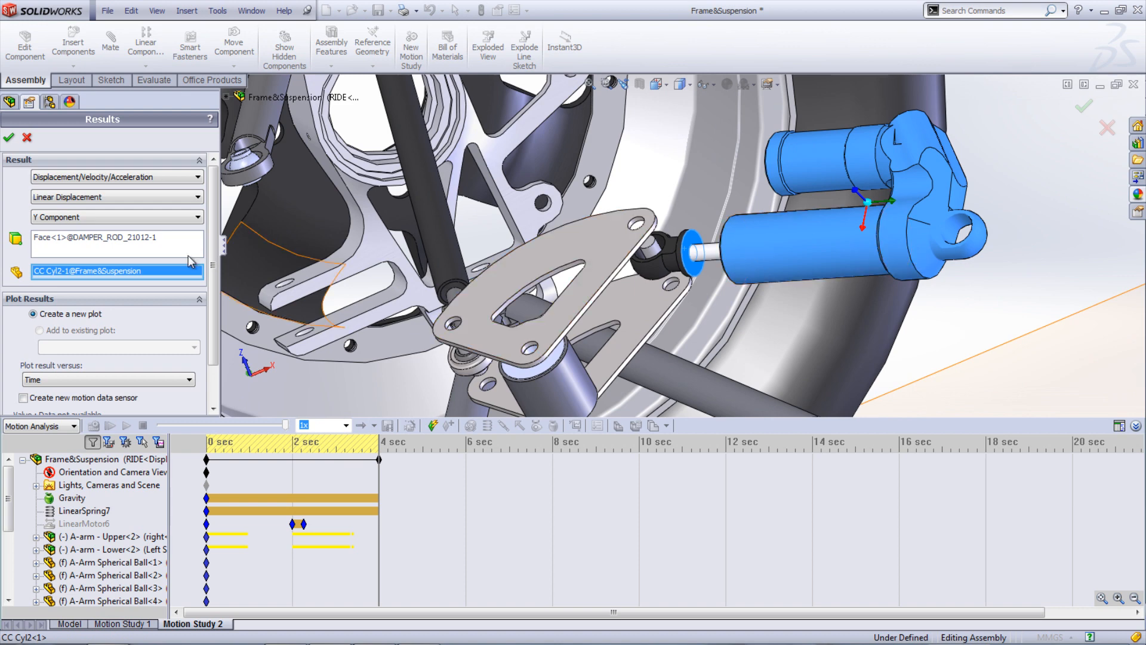
Create Plot6 of damper rod linear displacement over 4 seconds, review it, and close it.
click(9, 138)
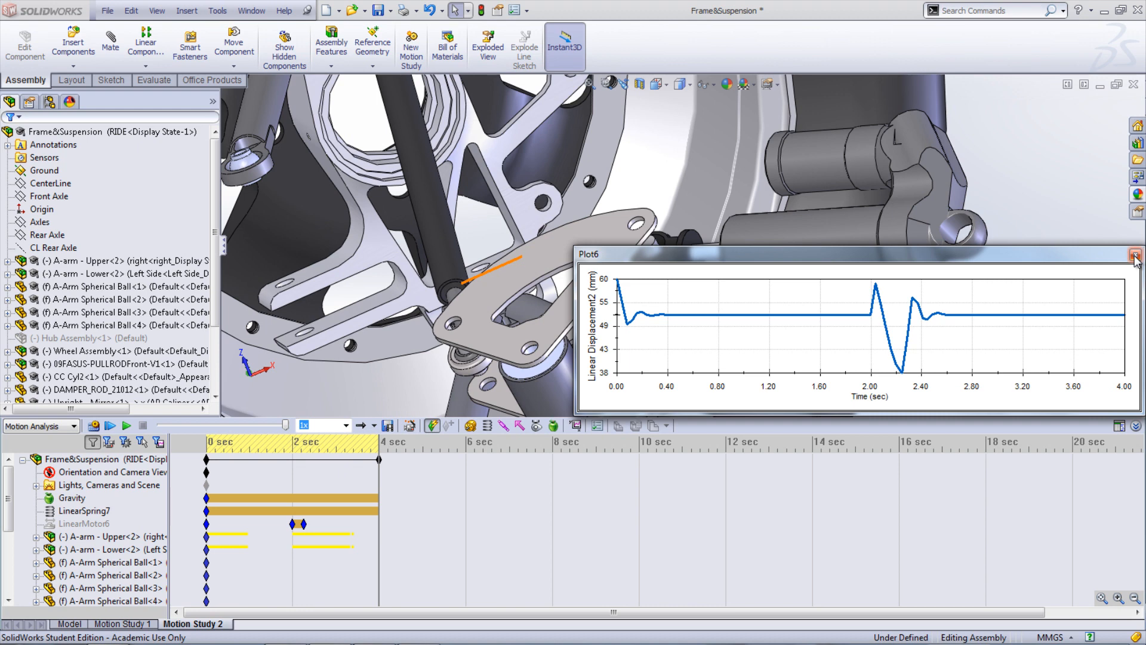
click(1138, 254)
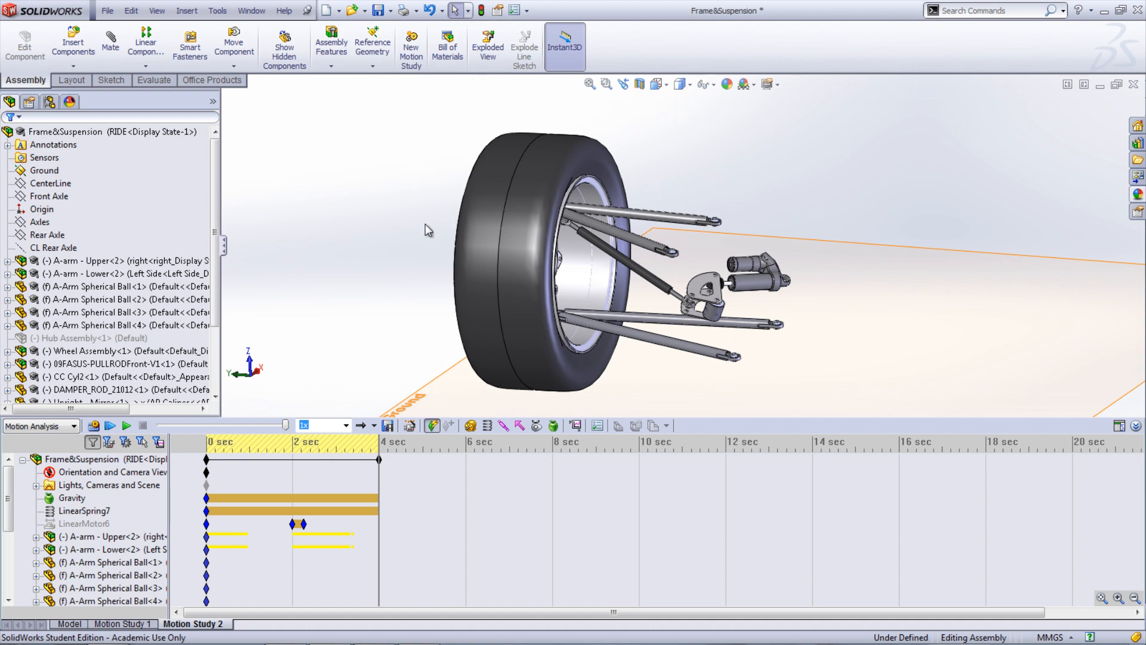
Enable the SolidWorks Simulation add-in through Tools > Add-Ins and confirm.
right_click(103, 273)
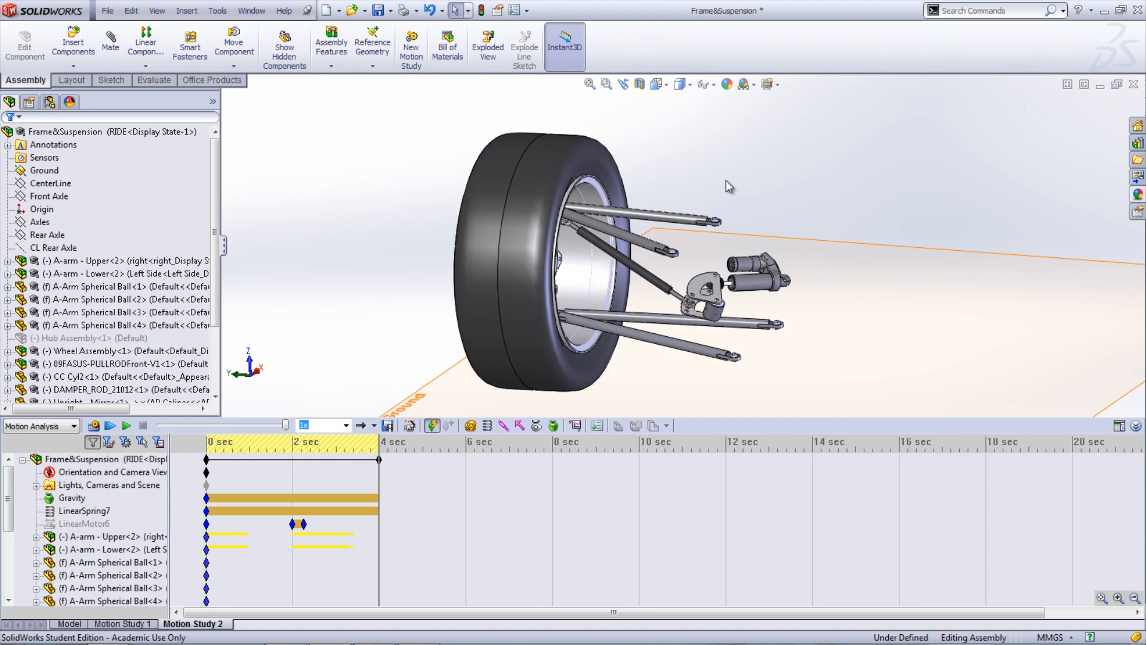
click(216, 10)
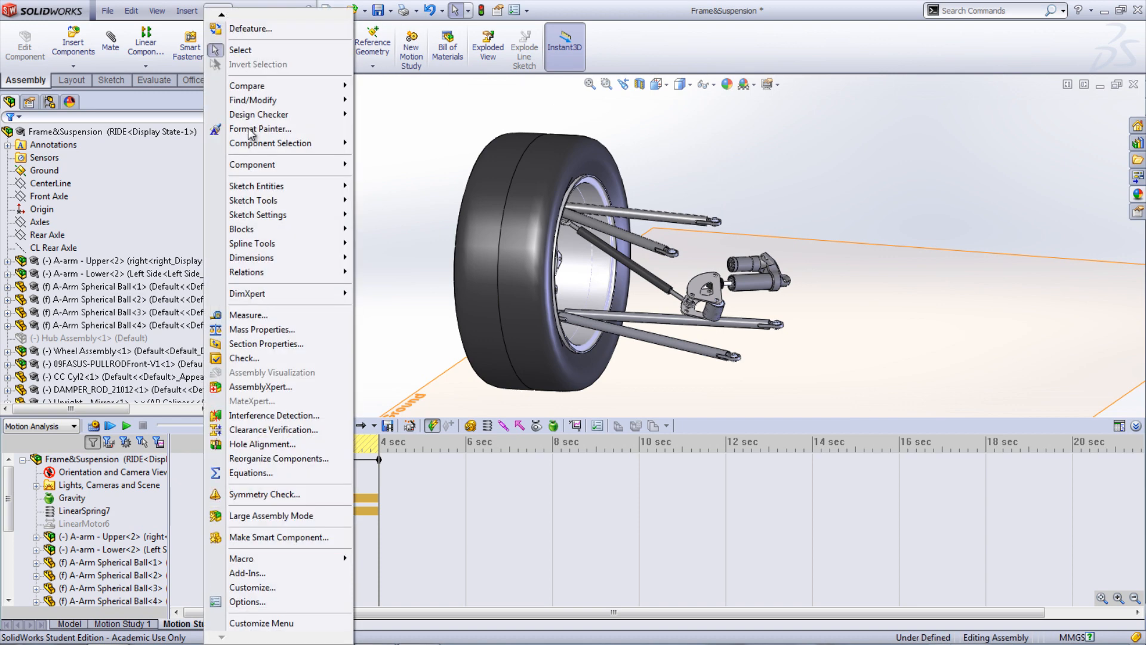
click(248, 573)
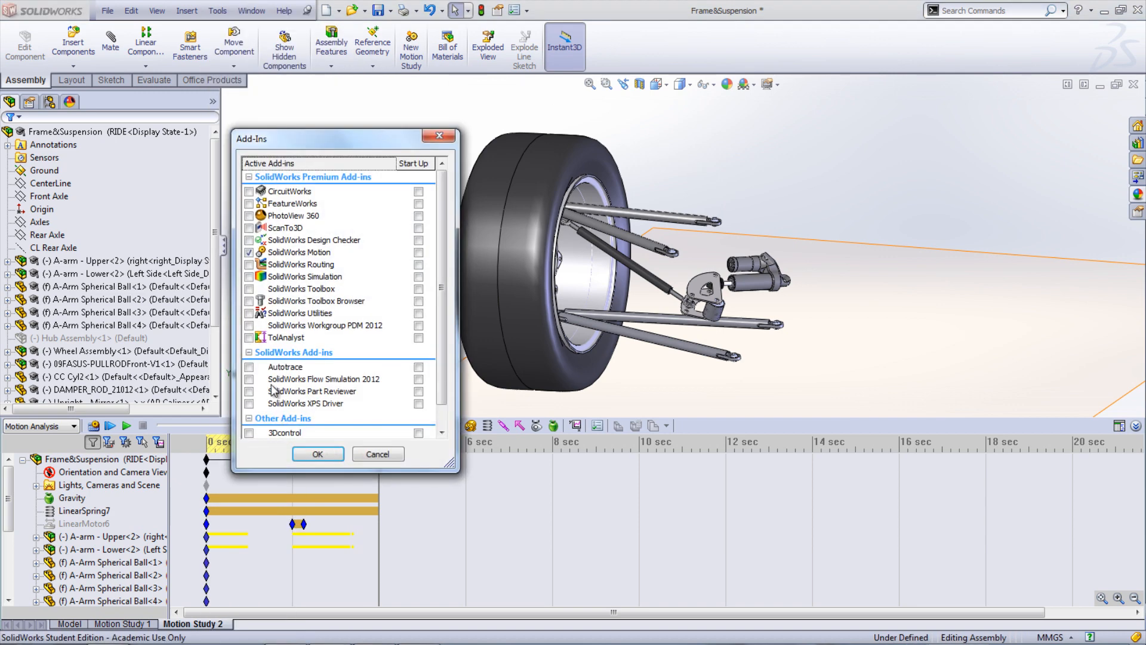
click(249, 276)
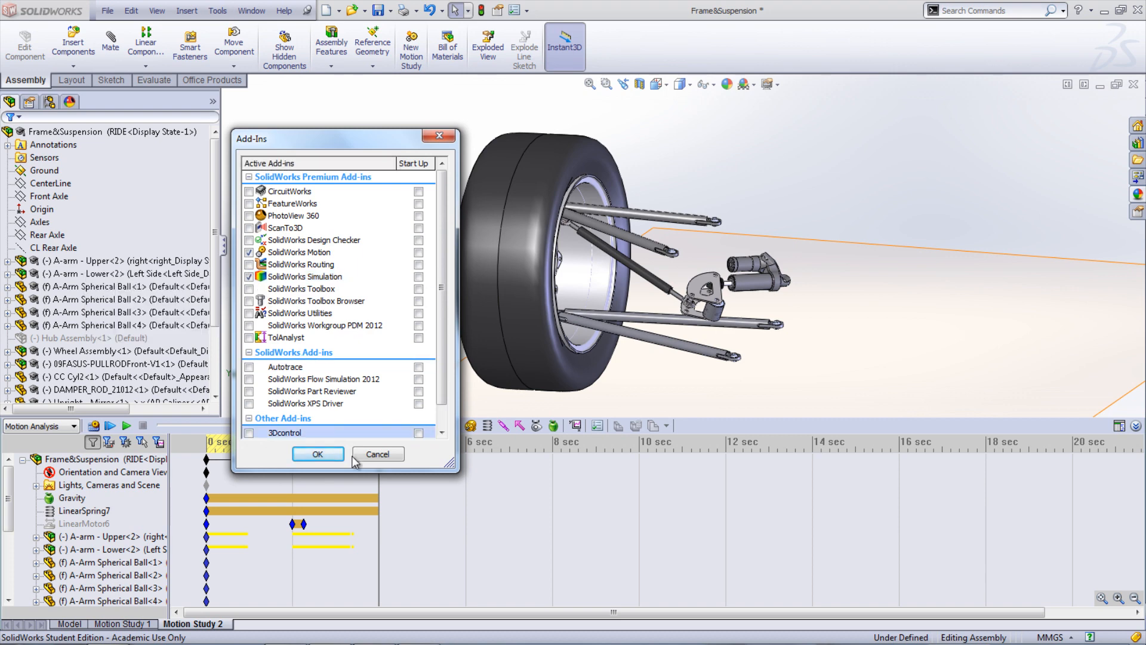
click(318, 454)
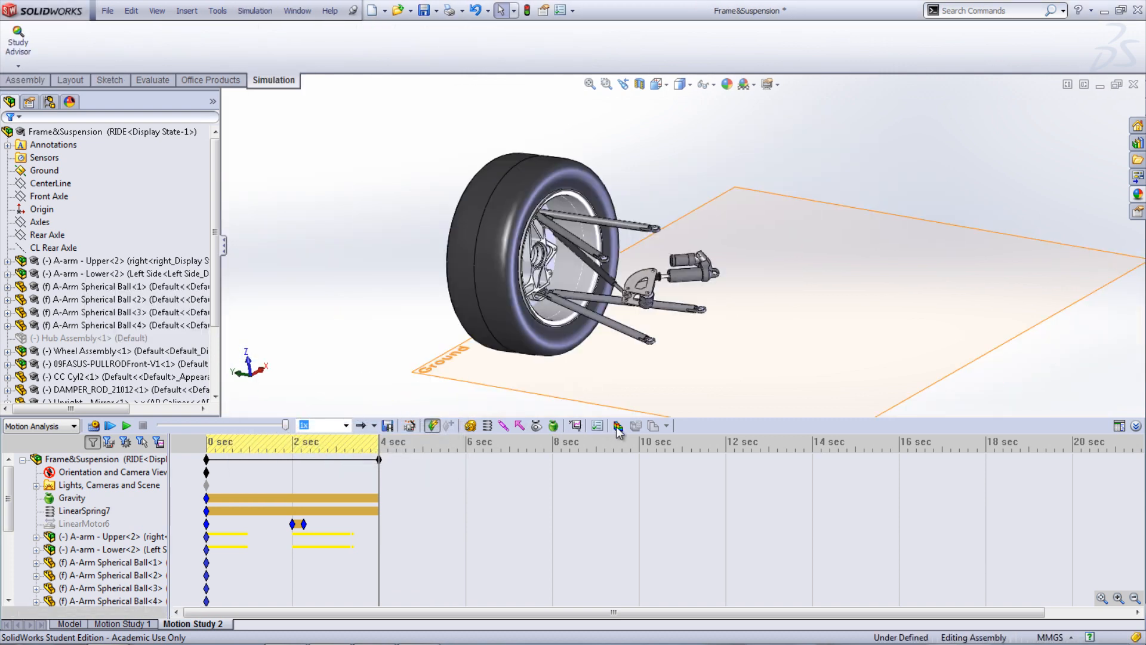
mouse_move(617, 427)
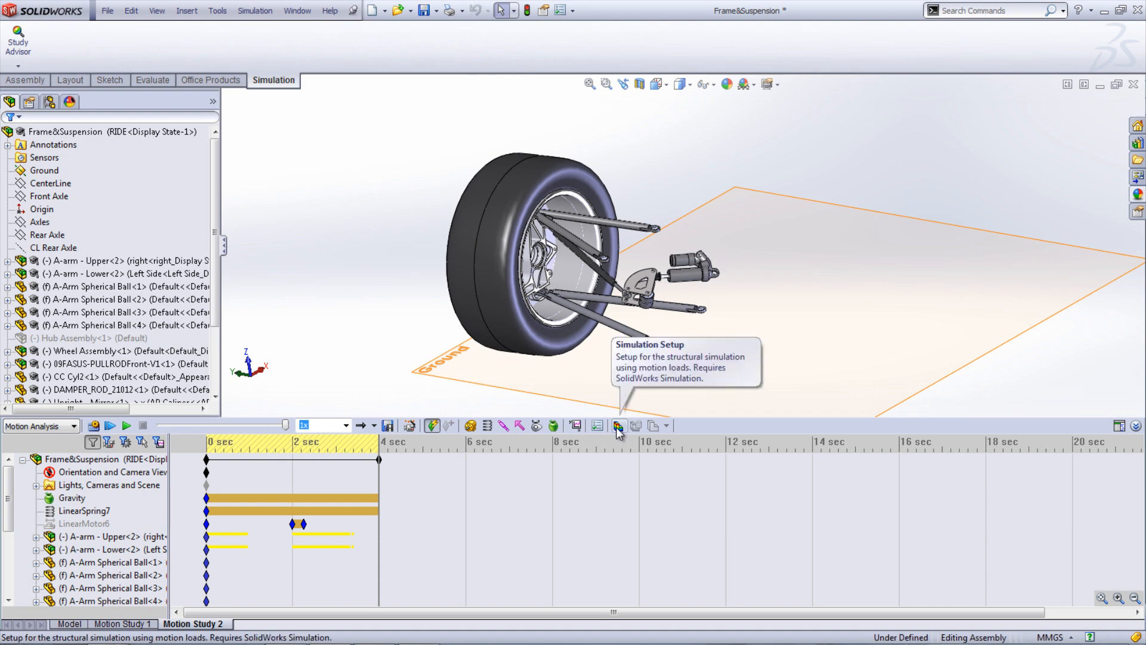
Set up a motion-load simulation of the upright over the 2.00 to 2.50 second range and accept it.
click(617, 425)
text(2)
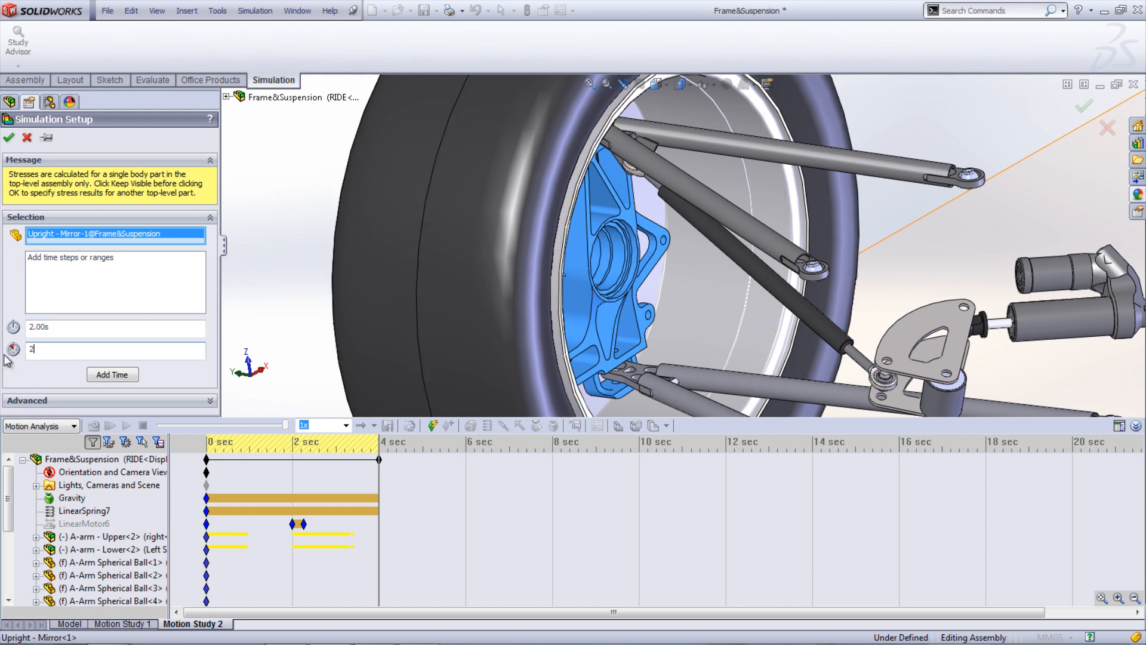
text(.)
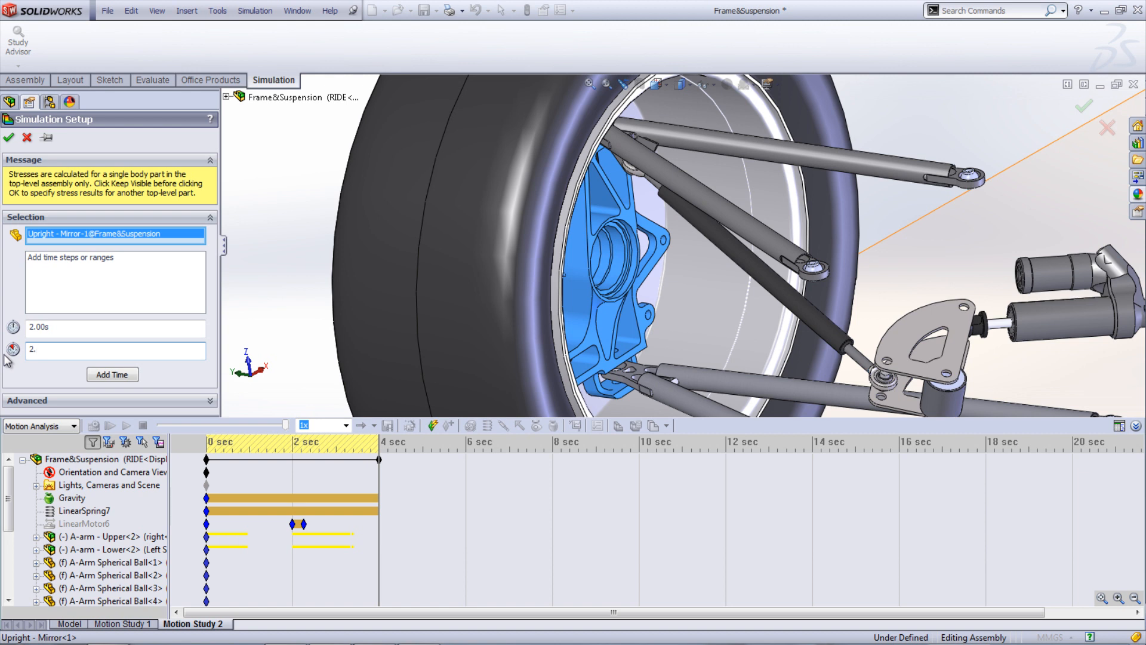
click(112, 374)
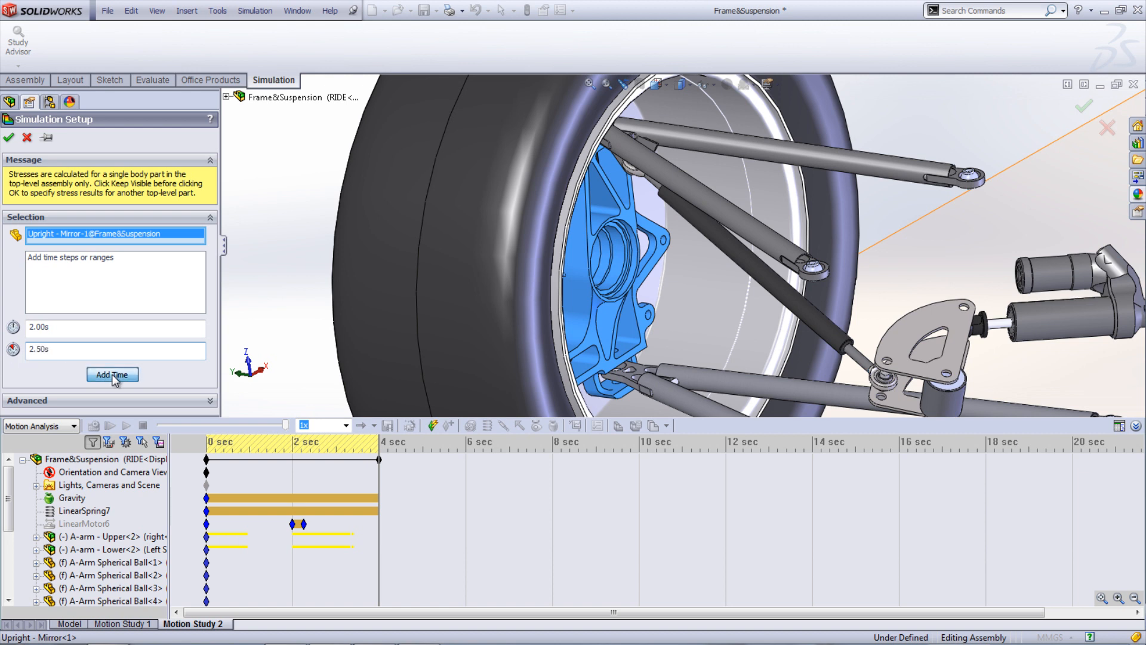
click(112, 374)
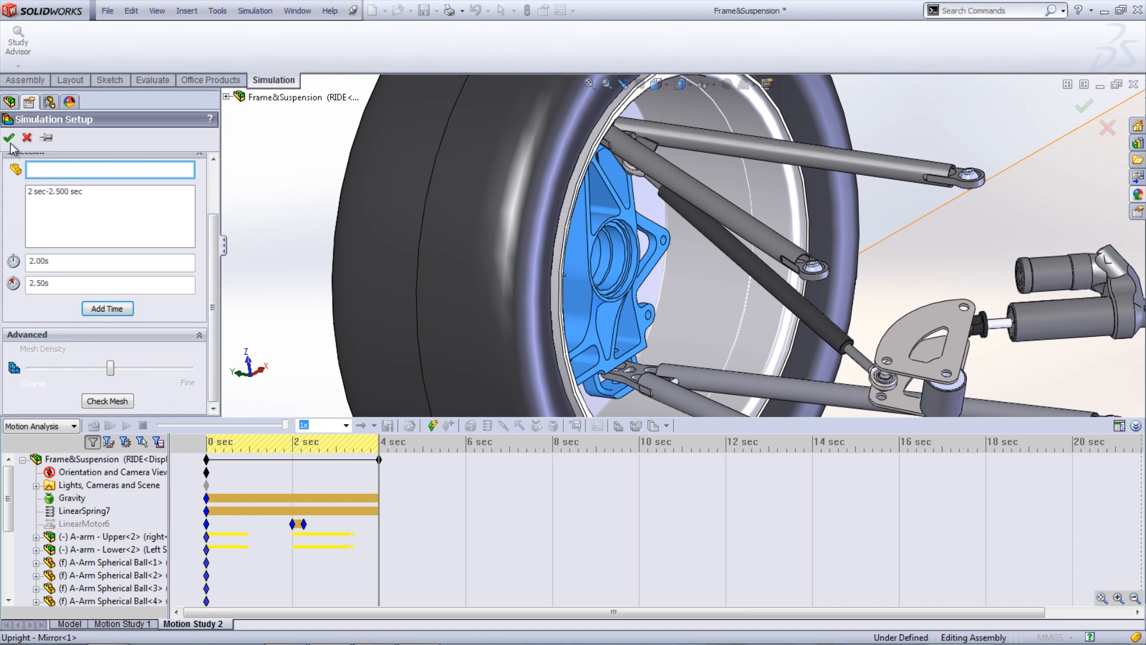
click(9, 138)
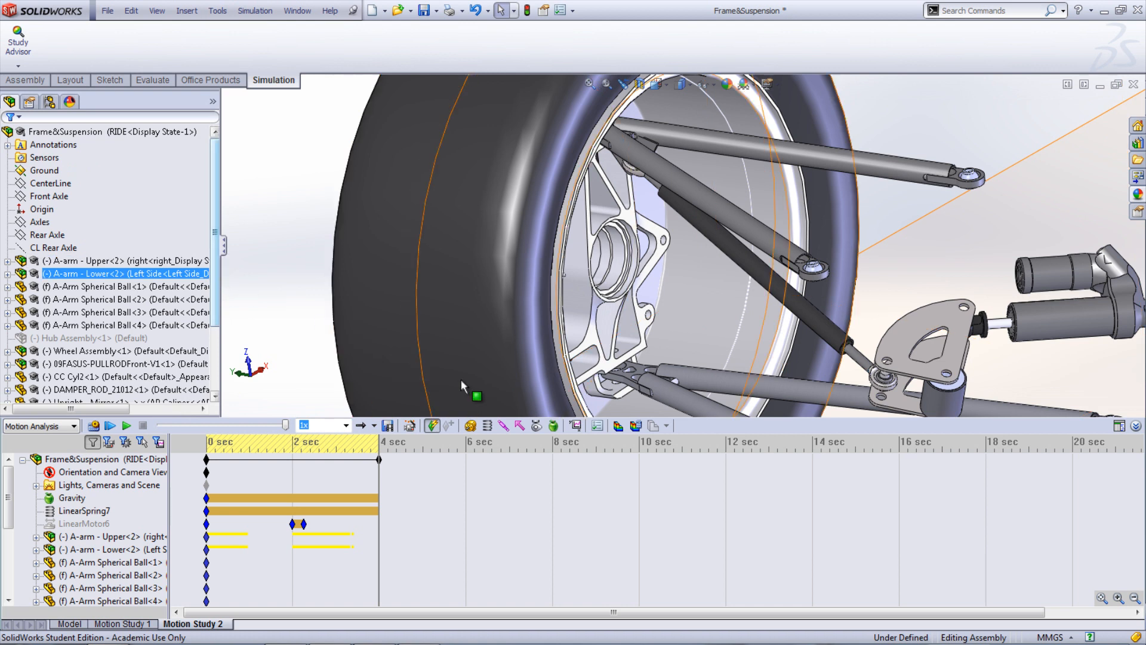
mouse_move(635, 426)
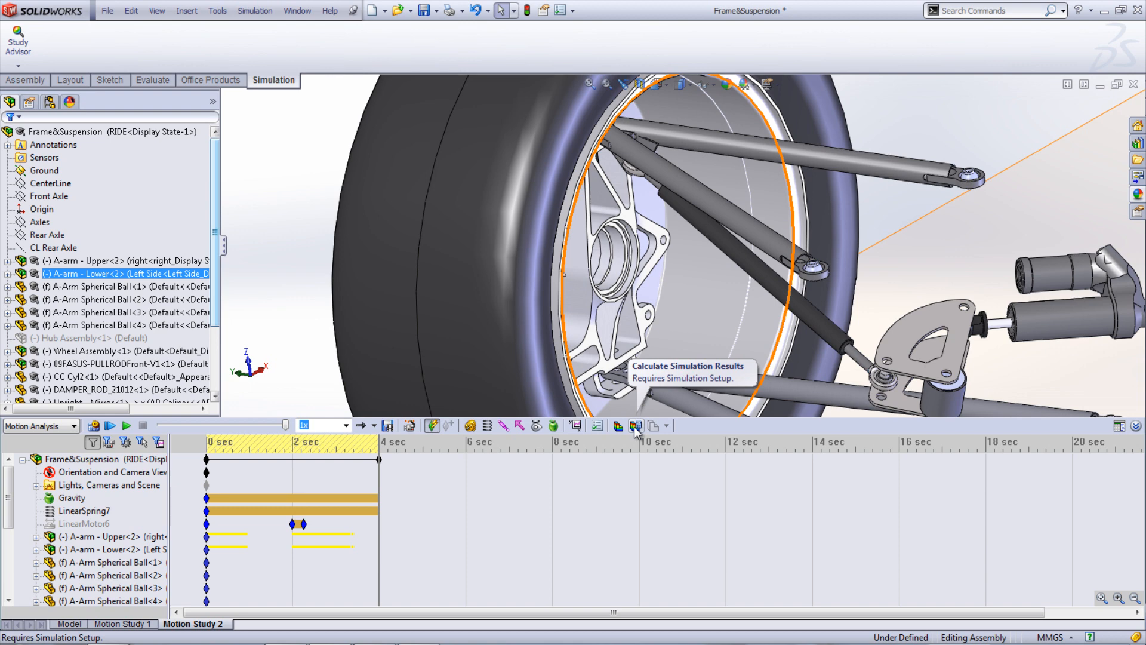
Calculate the upright's structural simulation results from the motion study.
click(110, 81)
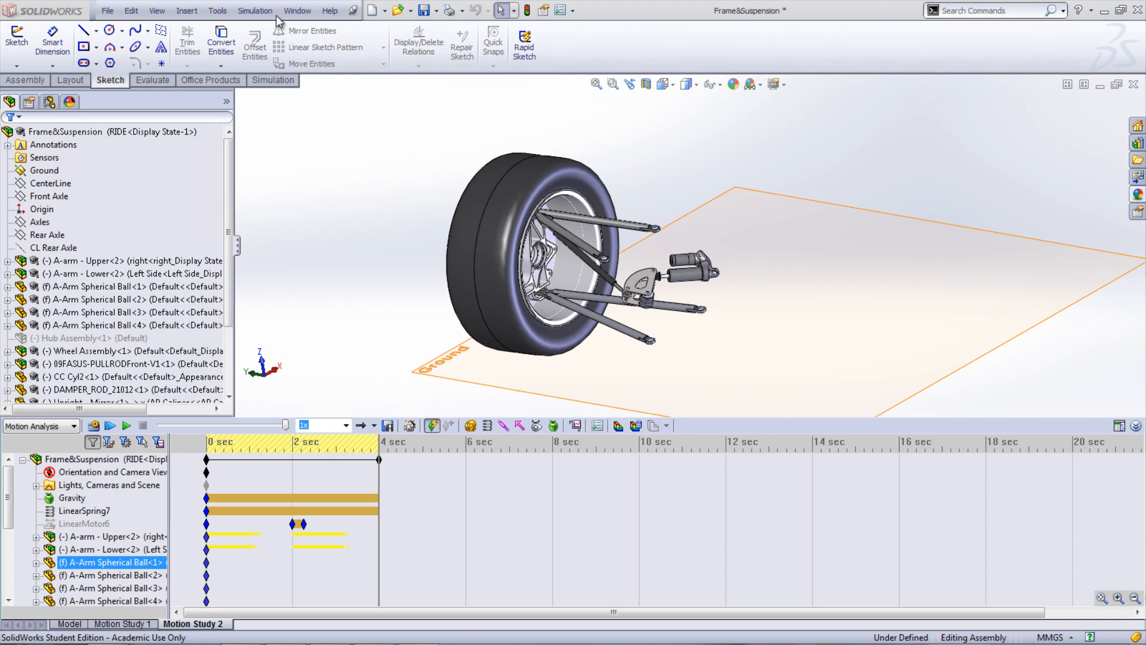
Import Motion Study 2 loads for Upright - Mirror-1 at frame 55 into a simulation study.
click(255, 11)
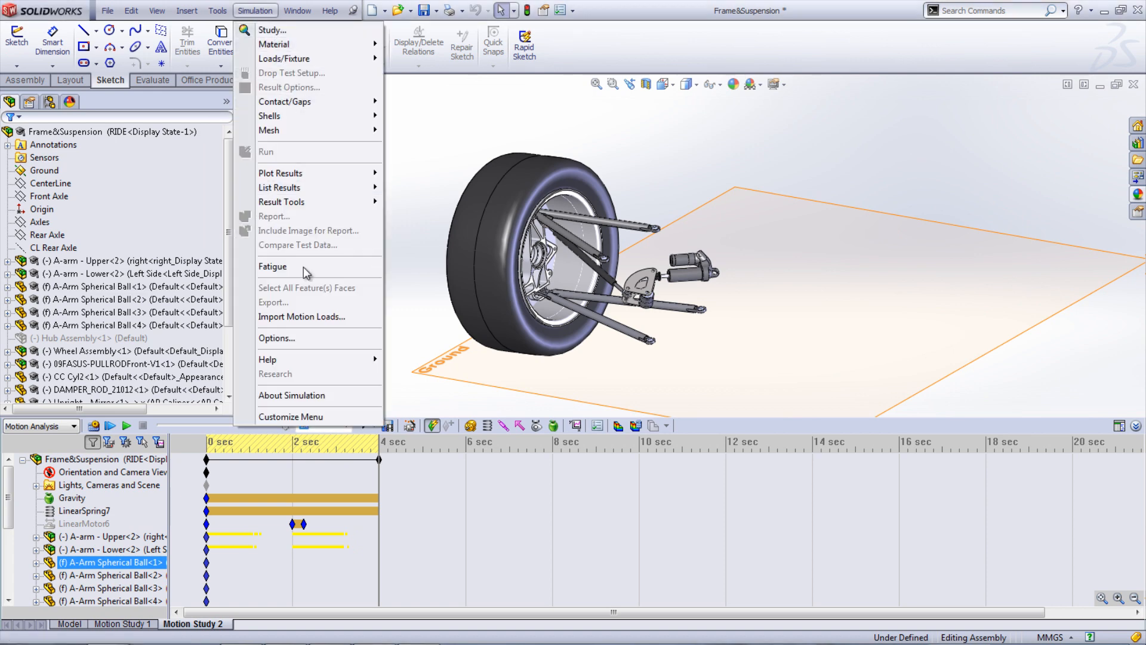
click(302, 316)
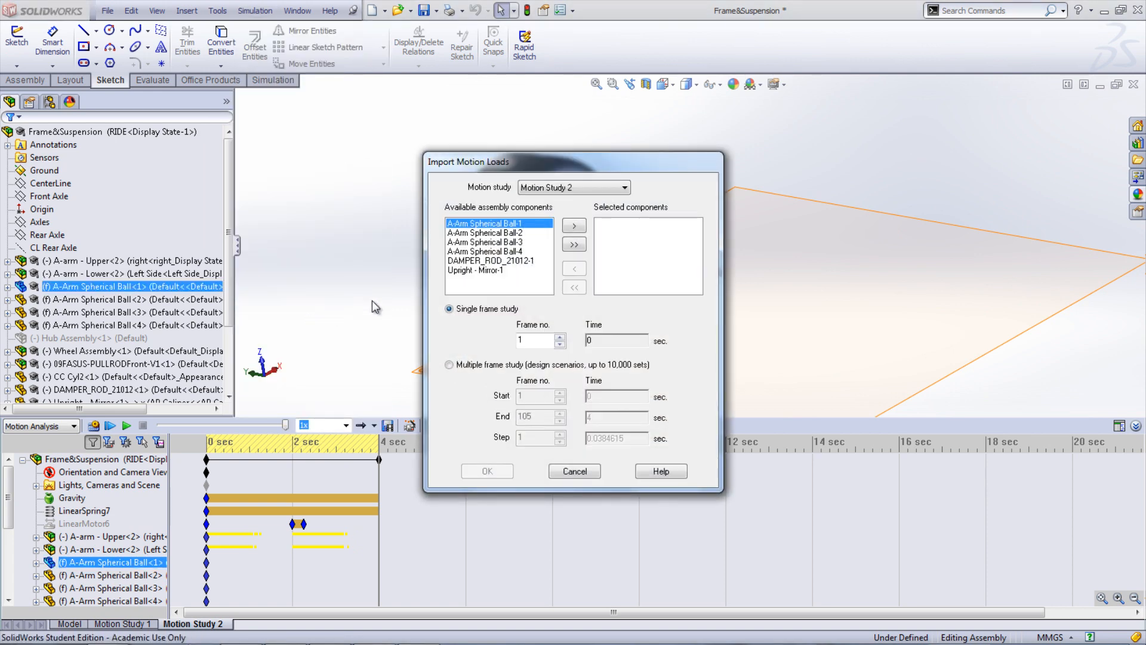
click(477, 270)
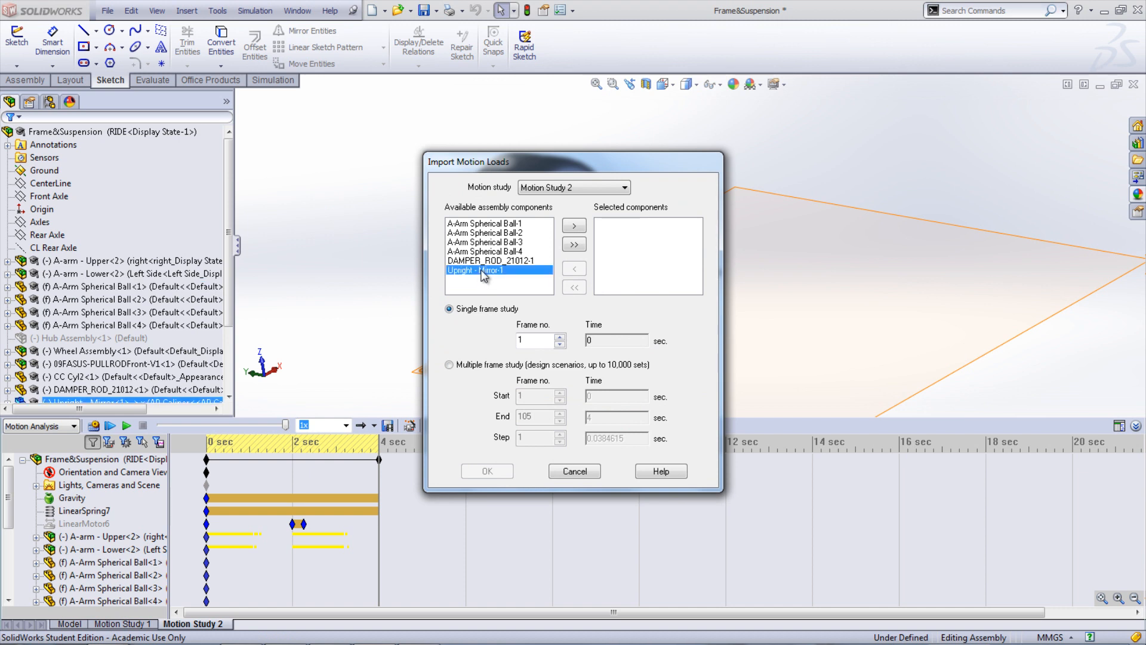
click(575, 226)
text(55)
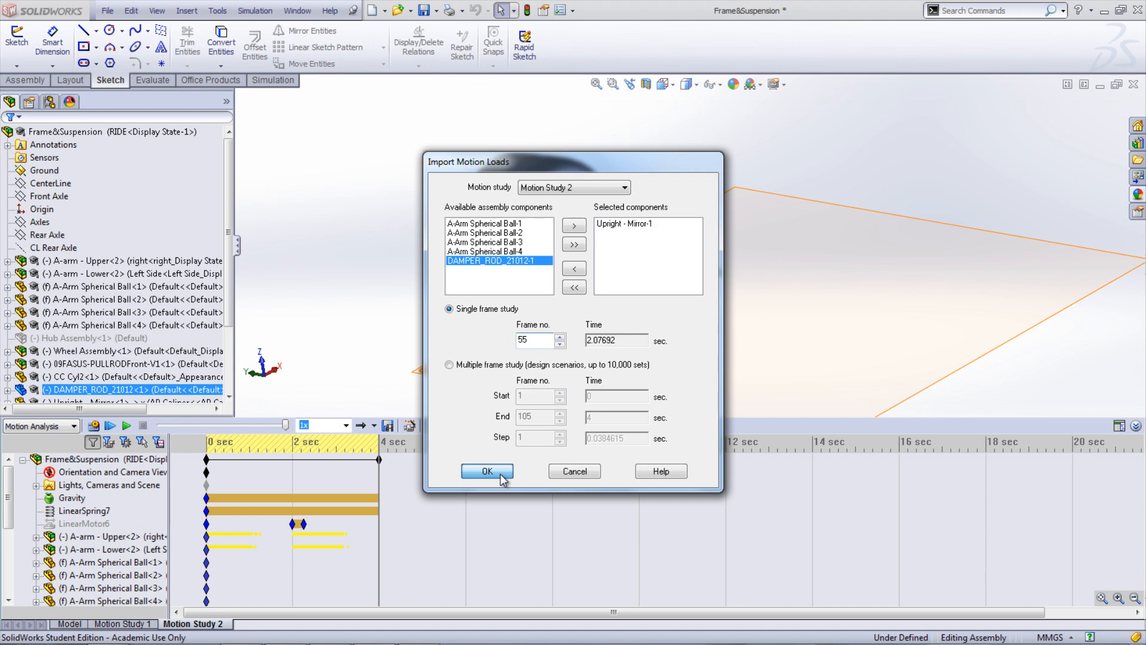
click(487, 471)
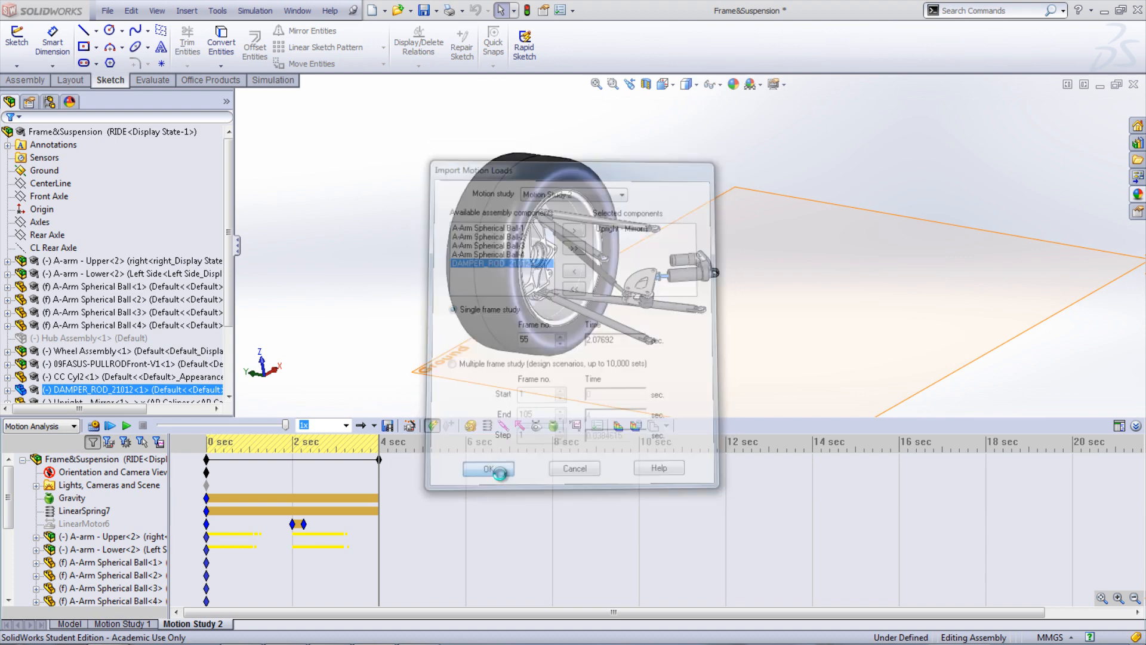
click(487, 468)
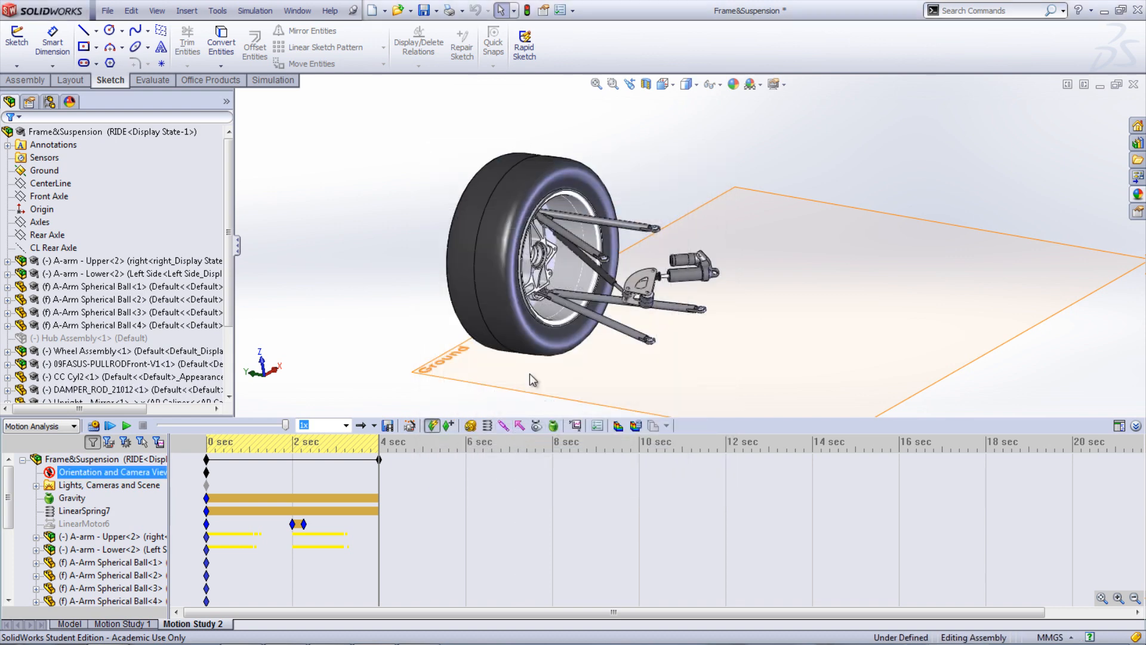
Switch to the CM2-ALT-Frame-55 study on the upright and run its solver for displacement results.
right_click(537, 271)
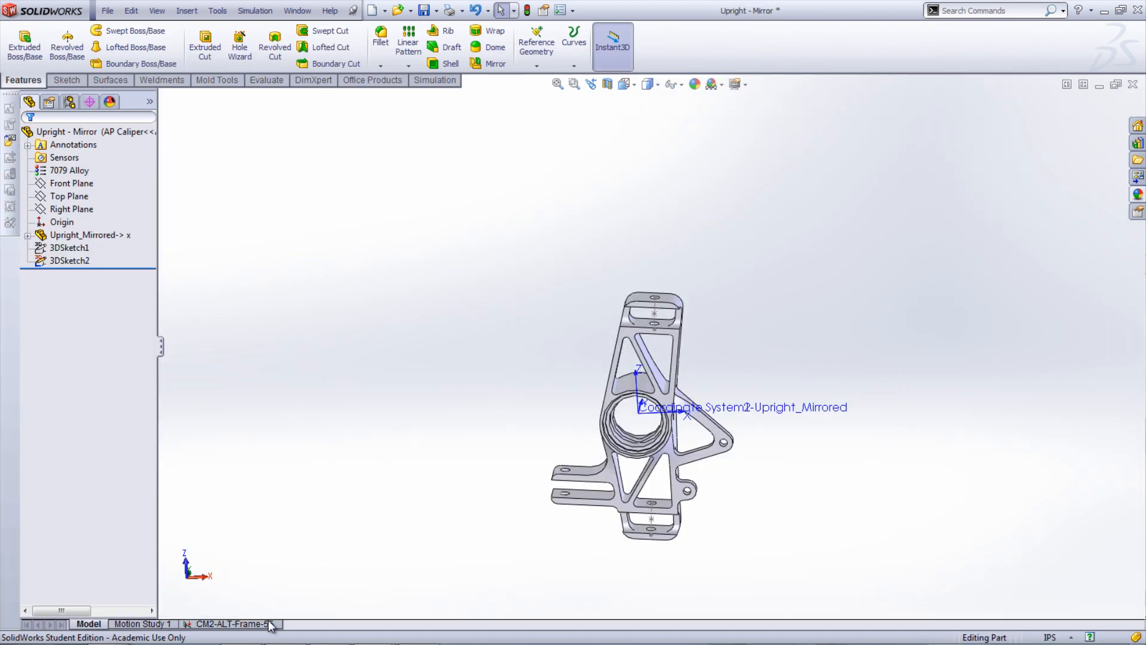
click(230, 623)
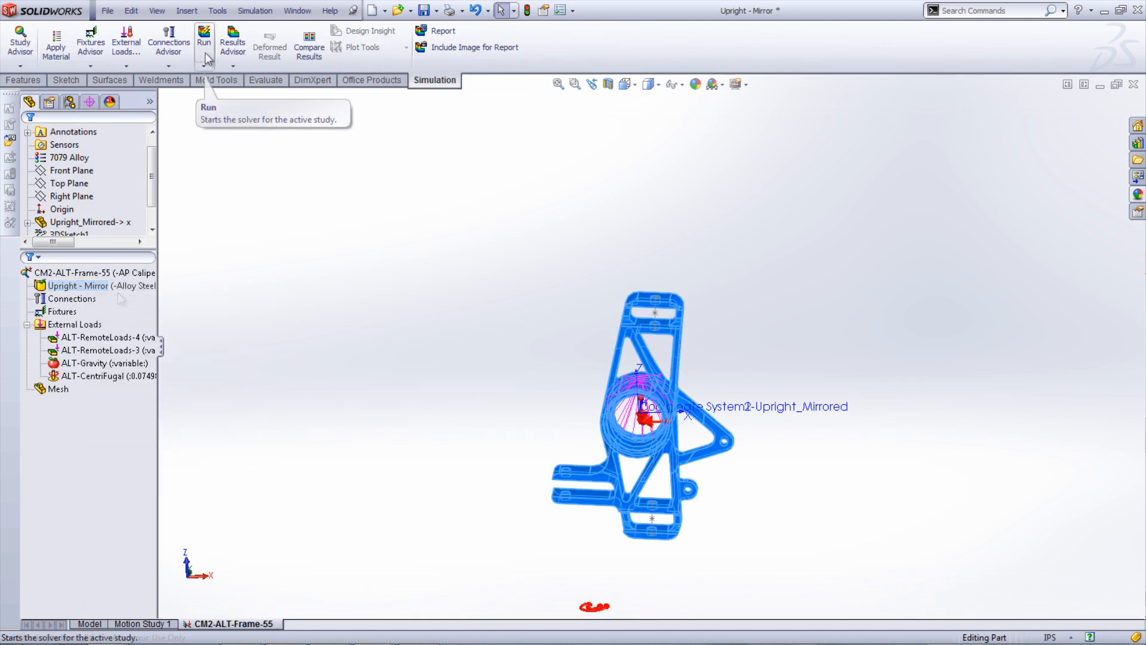
click(203, 41)
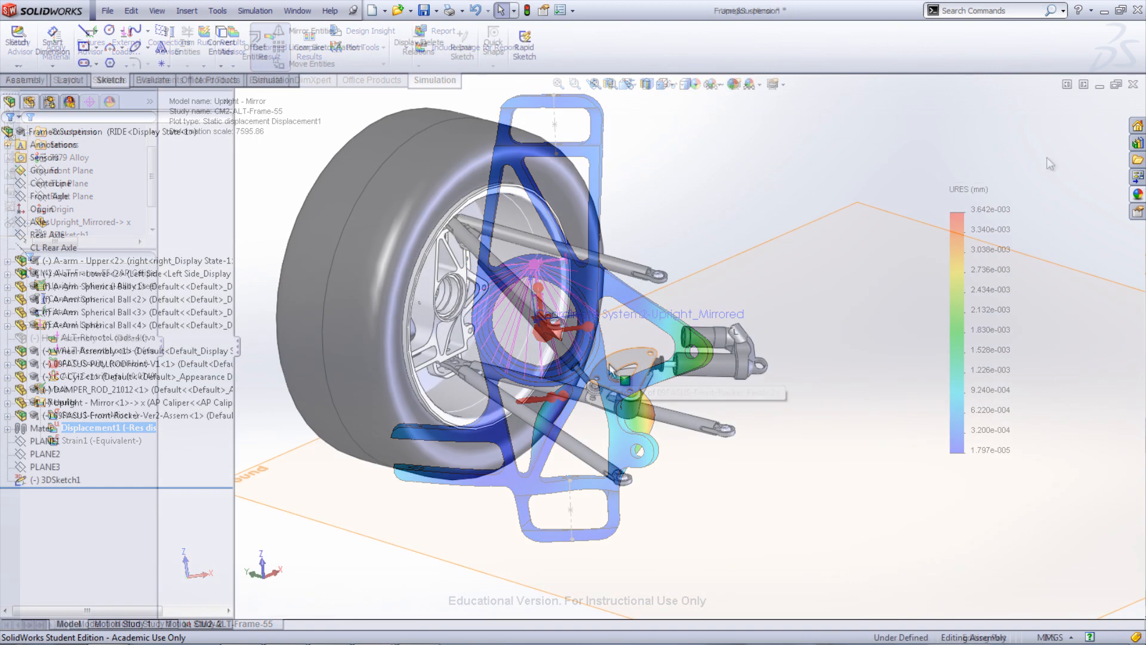
Return to the assembly and start adding a new sensor.
click(68, 624)
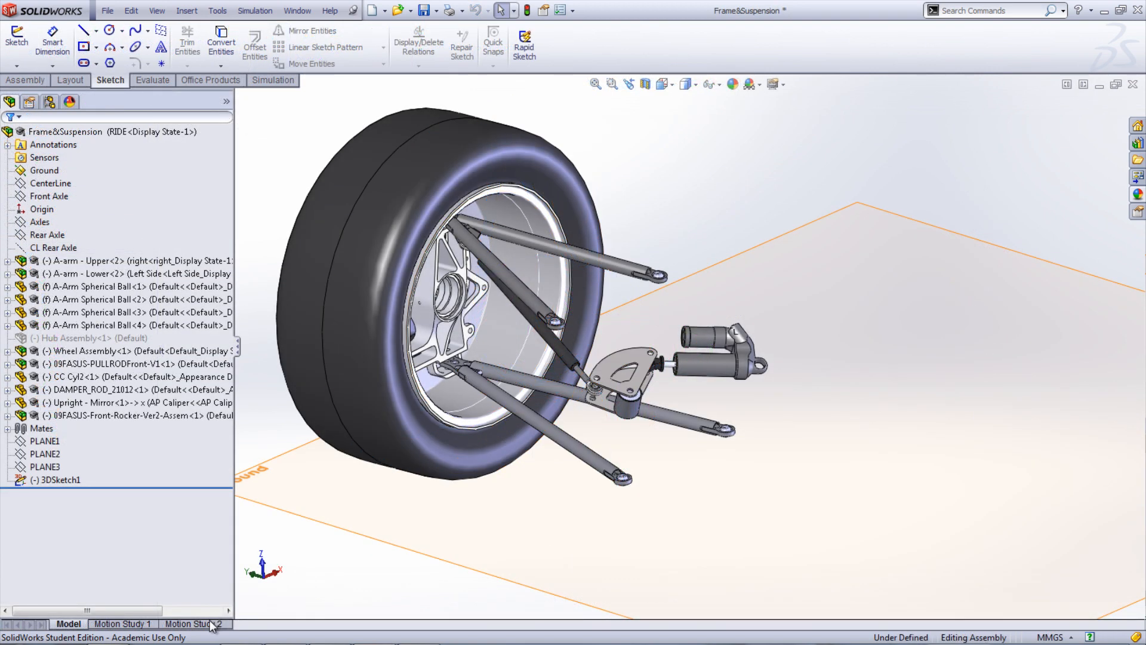
right_click(45, 158)
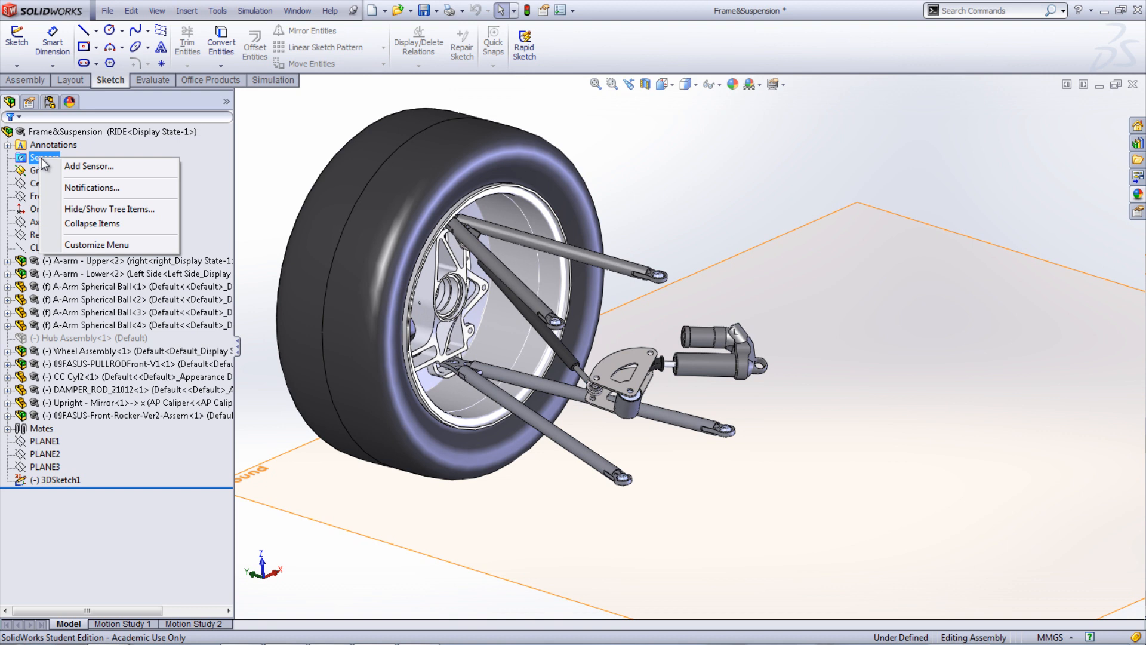
click(88, 166)
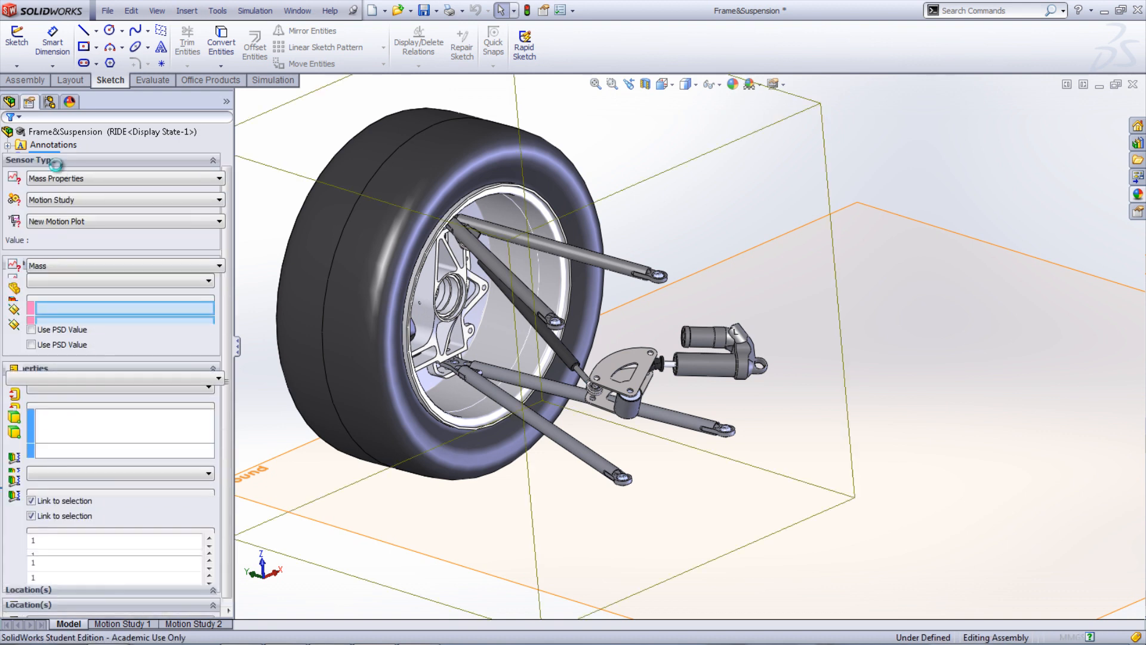
click(217, 178)
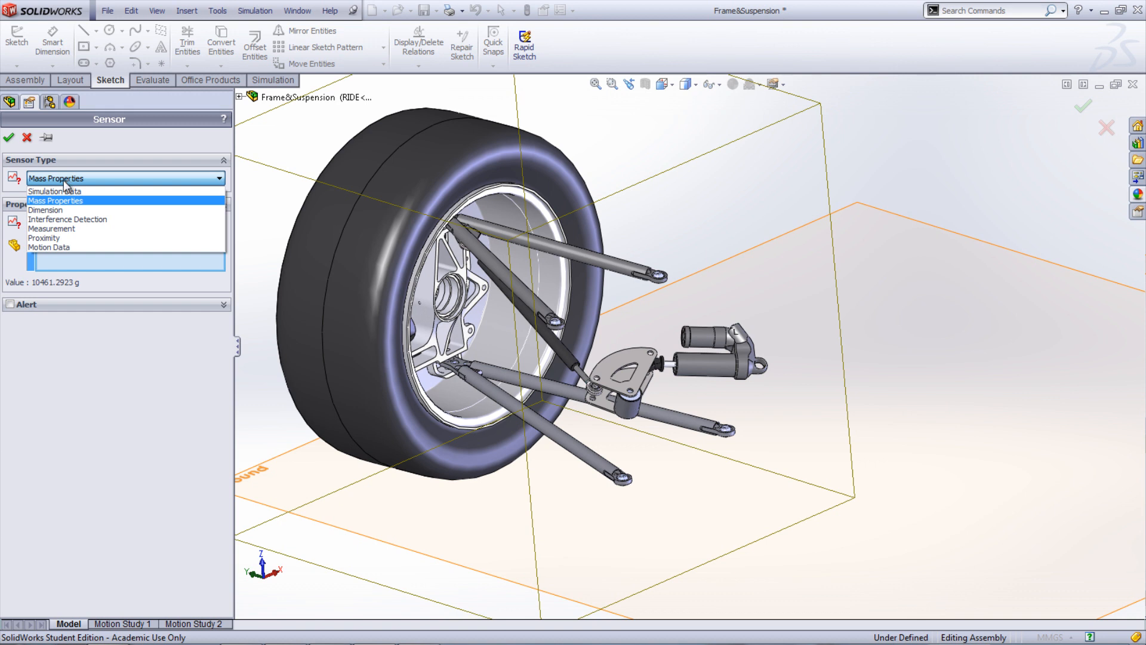
mouse_move(48, 247)
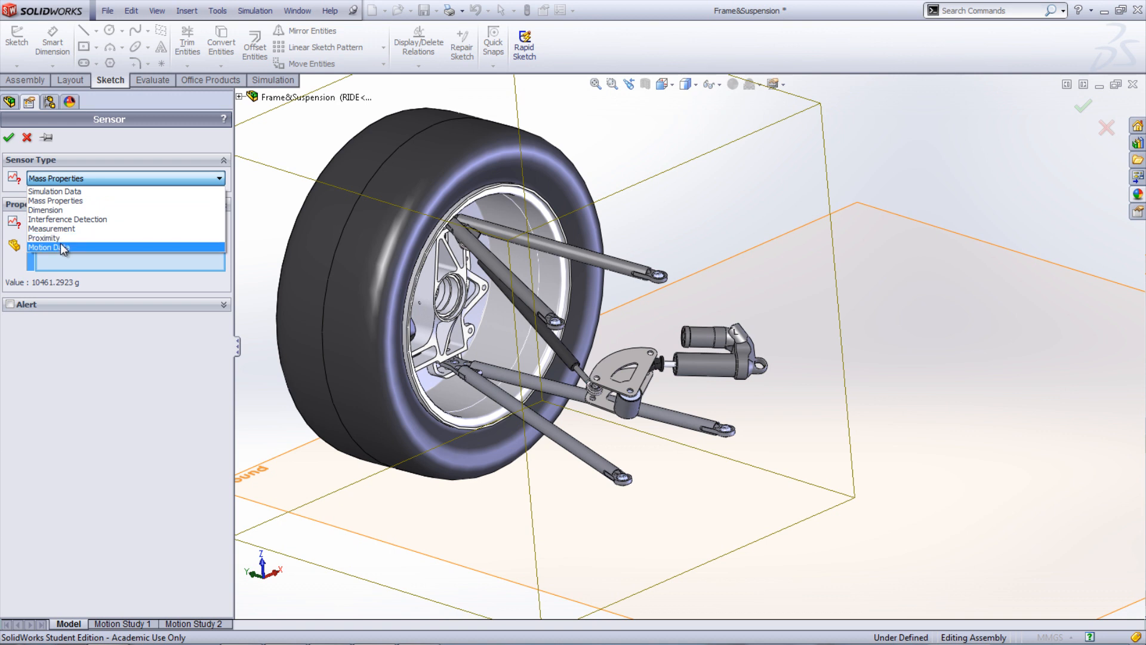
Make it a Motion Data sensor on Motion Study 2 with a new motion plot, continuing into the study.
click(51, 247)
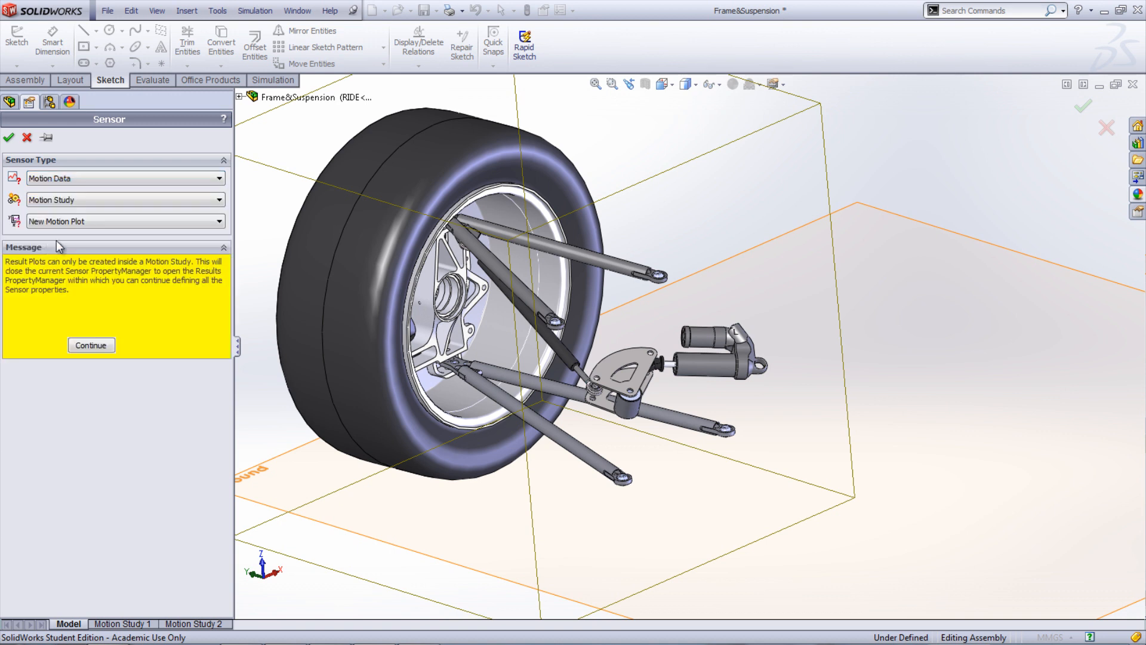
click(124, 199)
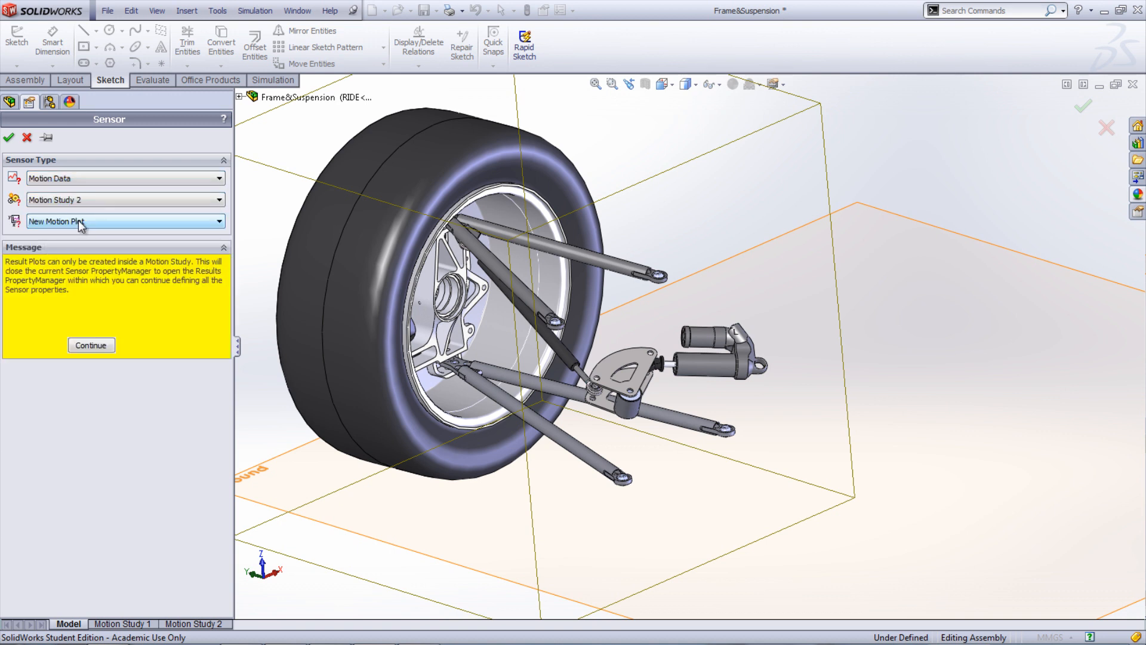
click(218, 221)
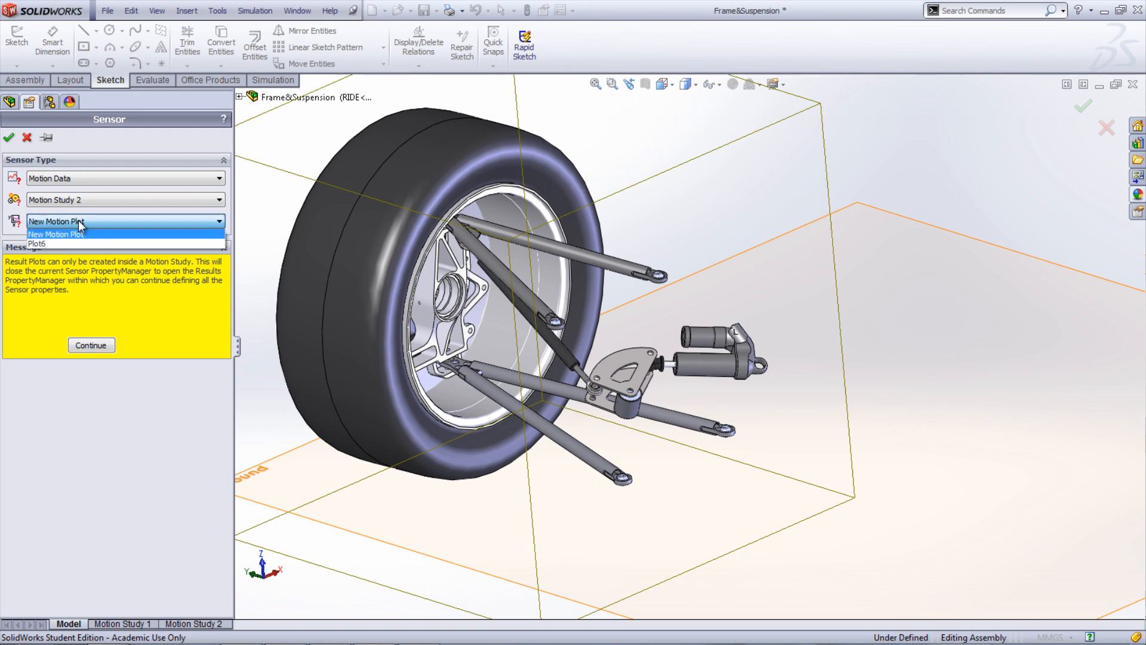
click(55, 244)
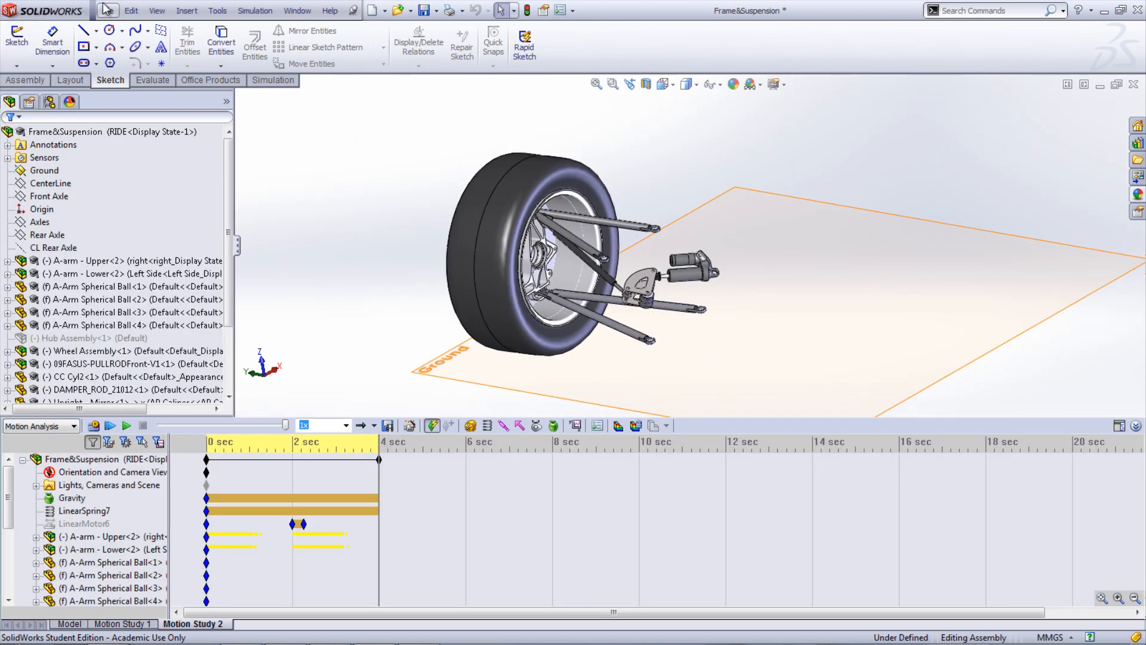
Insert Design Study 1 and begin adding a new parameter to its variables.
click(186, 11)
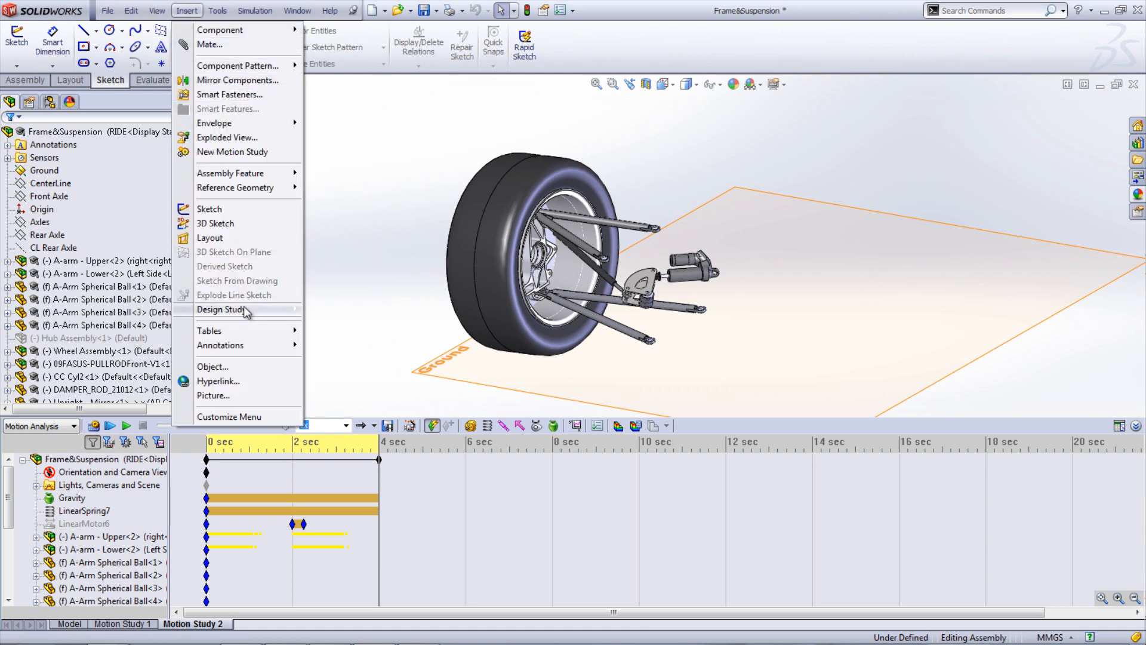
click(222, 309)
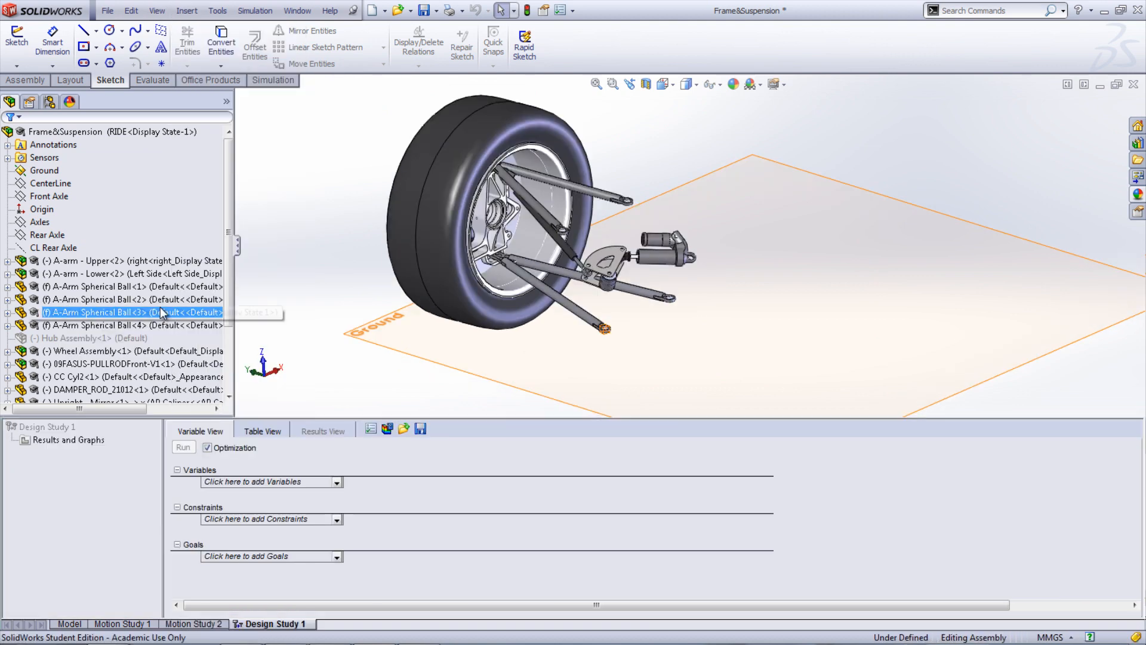
click(271, 481)
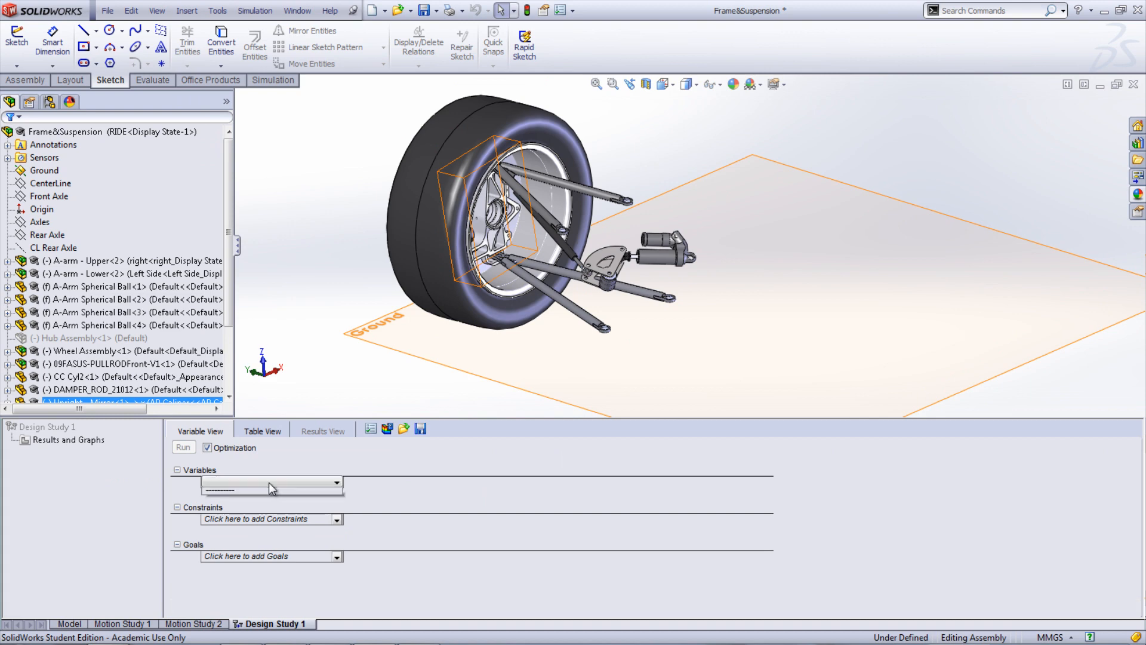
click(271, 482)
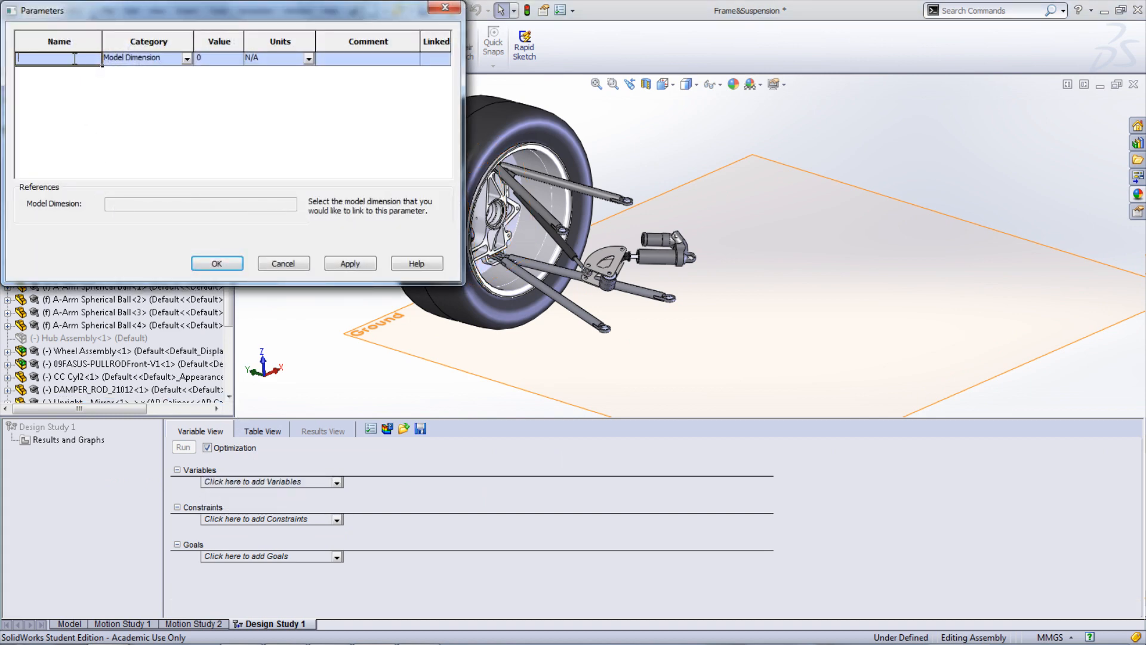
Name the parameter Spring Constant, category Motion, linked to LinearSpring7's spring constant, and confirm.
text(Spring Constant)
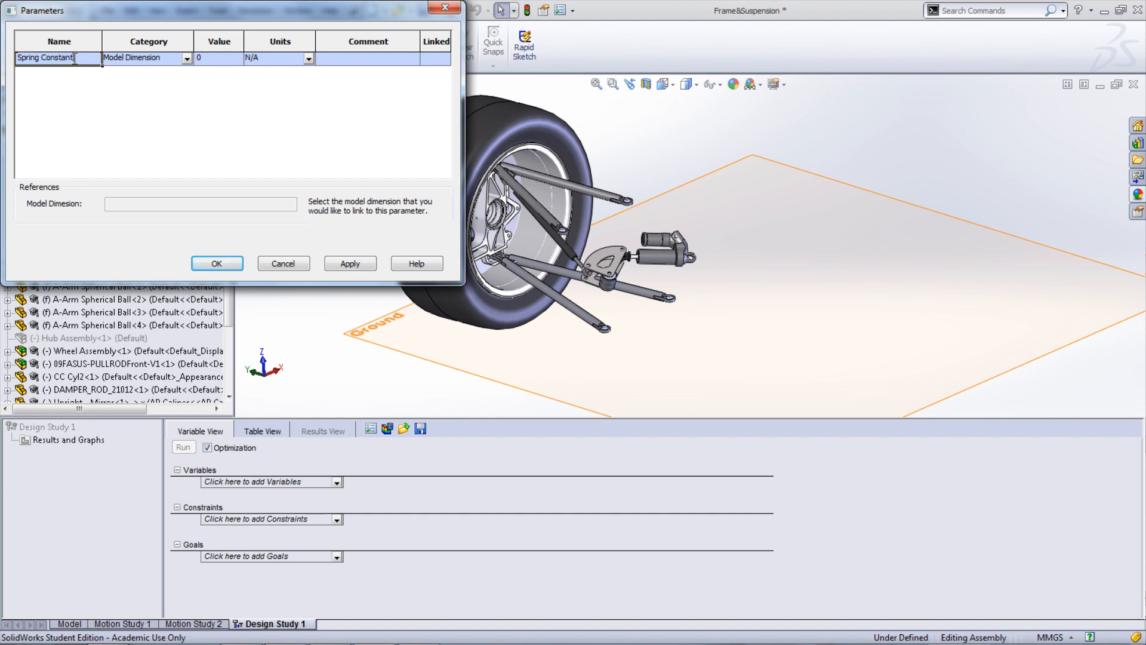
click(187, 59)
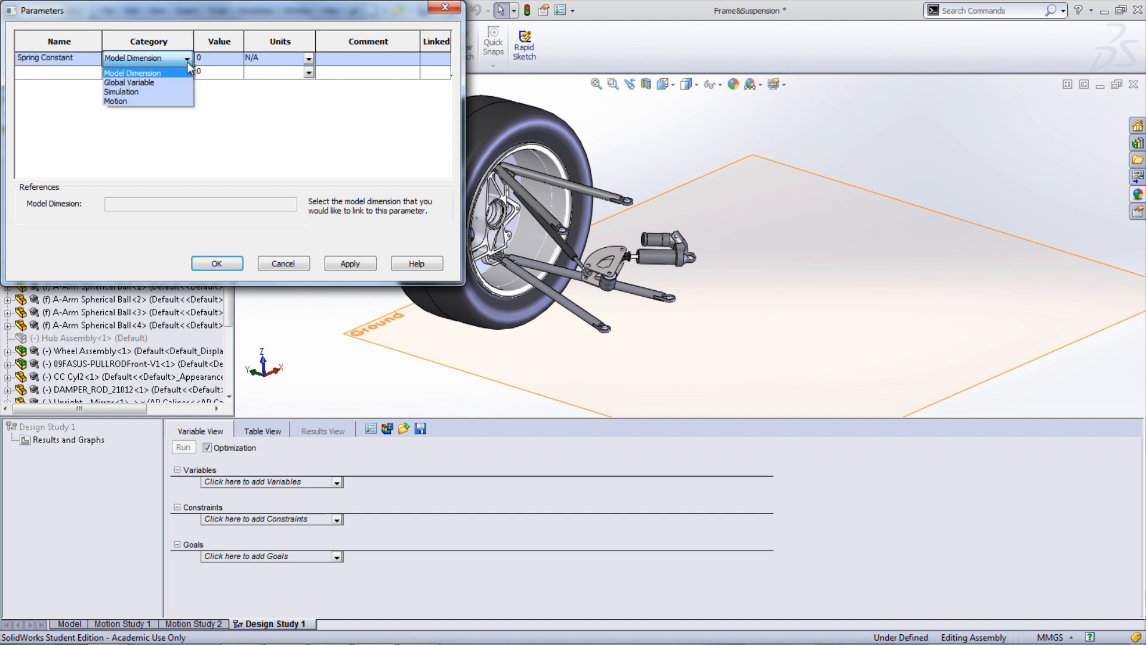
click(116, 100)
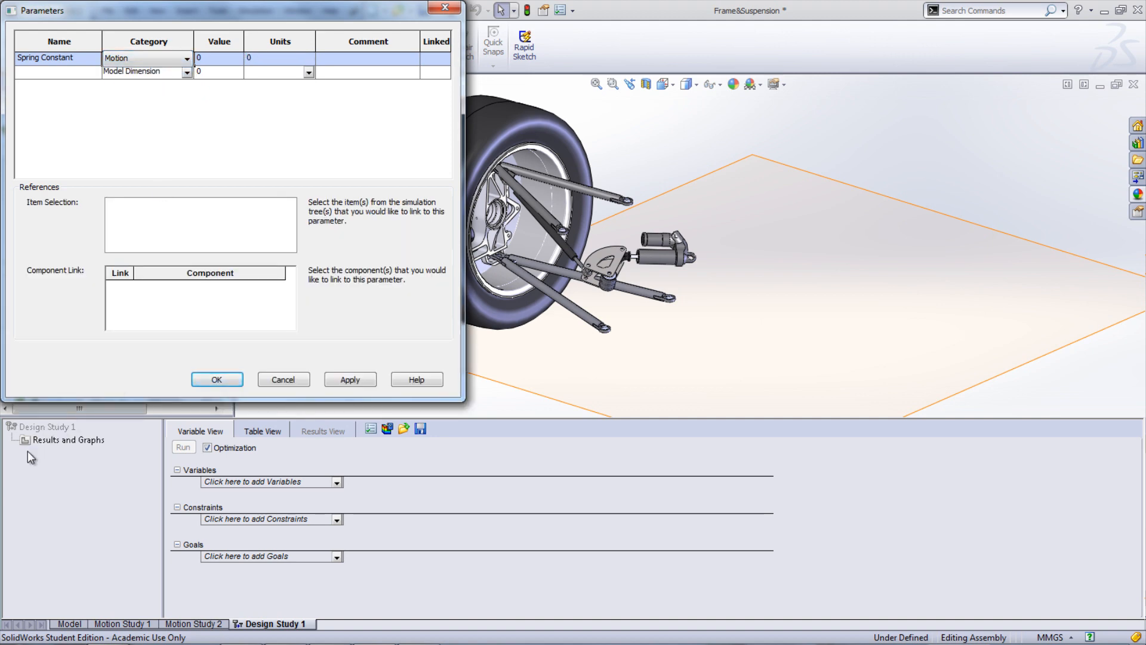
click(194, 624)
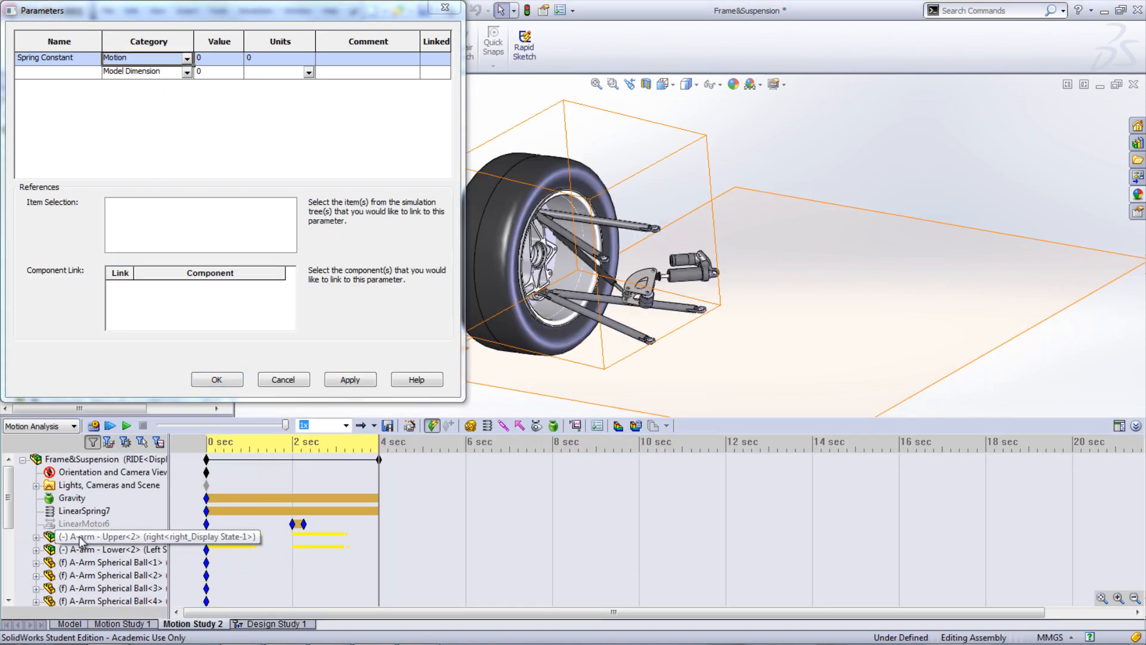
click(84, 510)
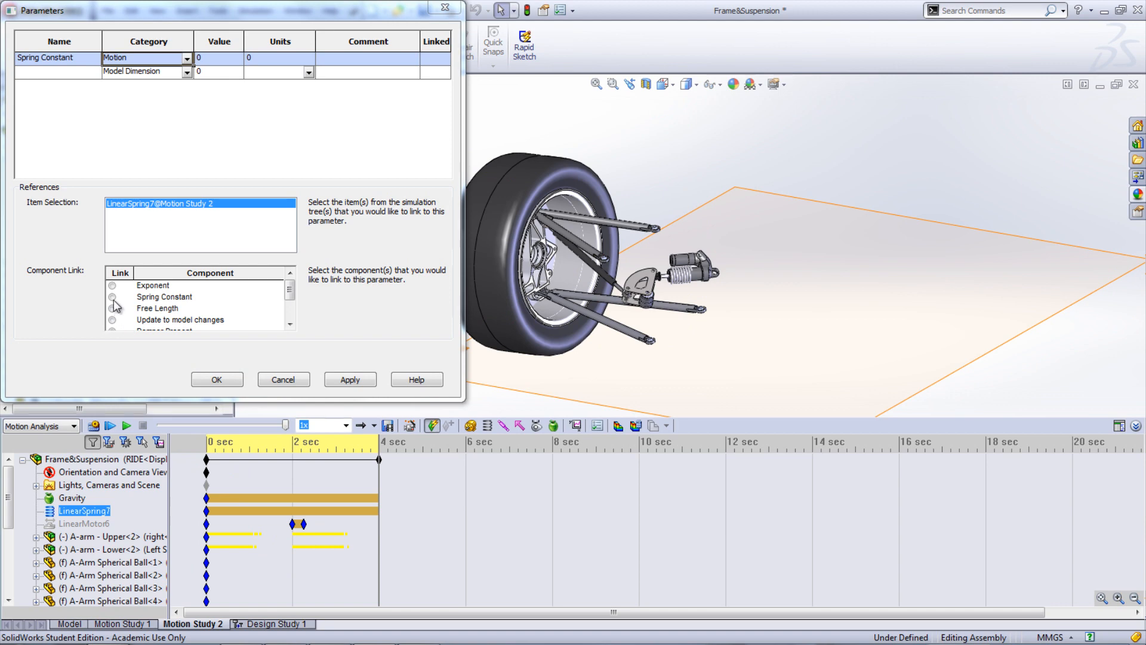
click(113, 297)
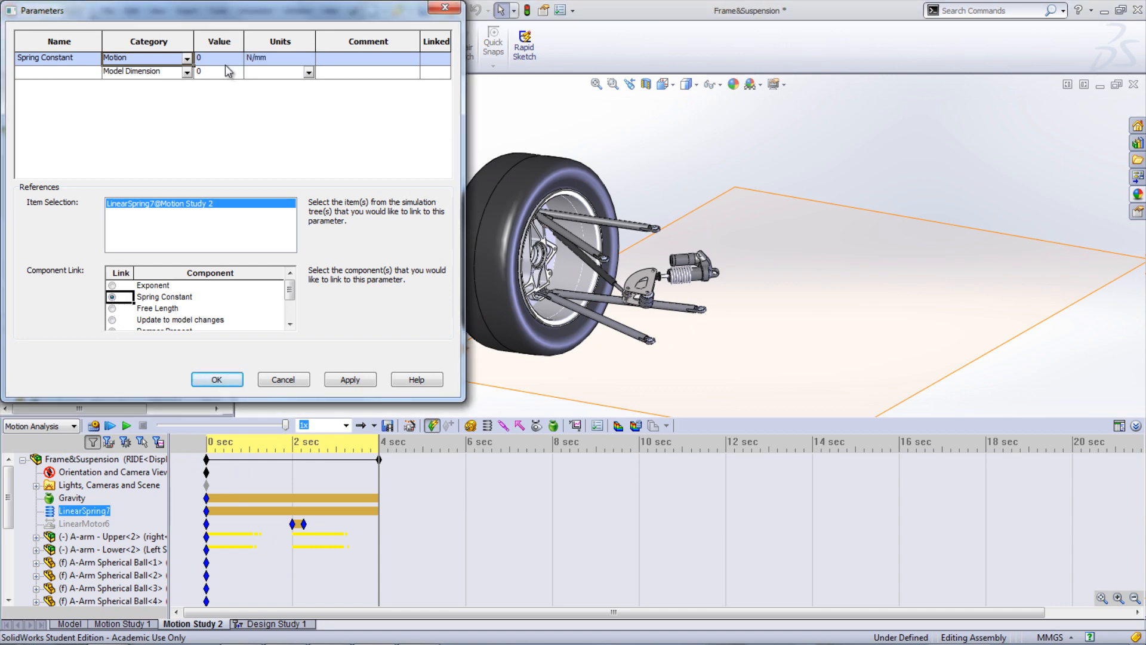
click(350, 380)
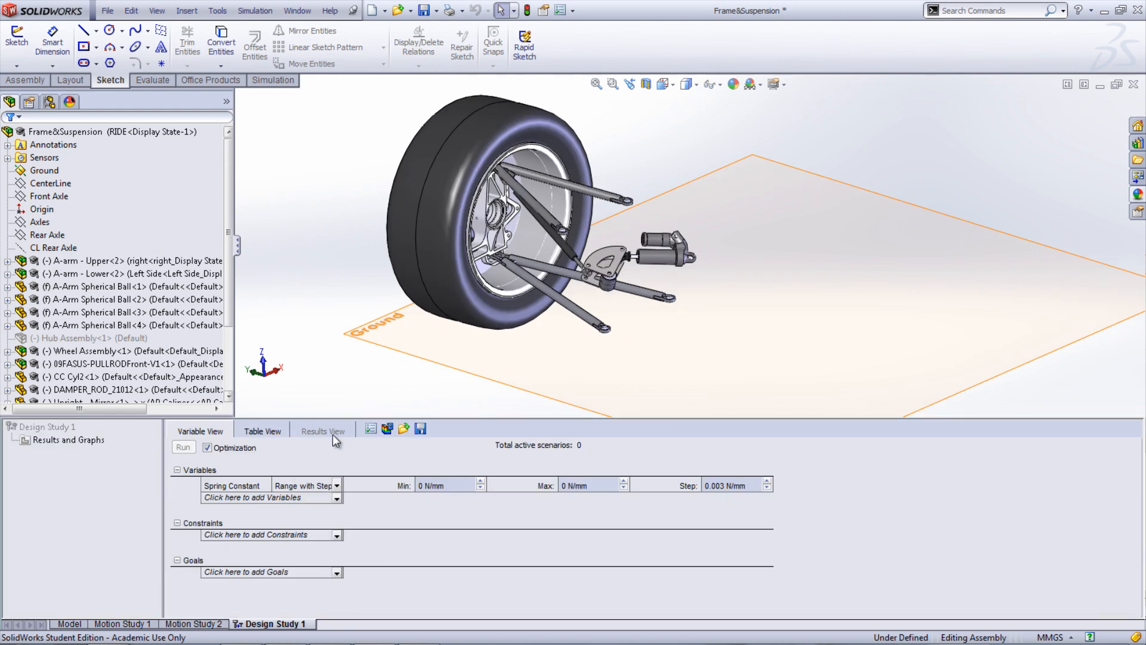
Make Spring Constant a Range variable from 20 to 40 N/mm.
click(337, 486)
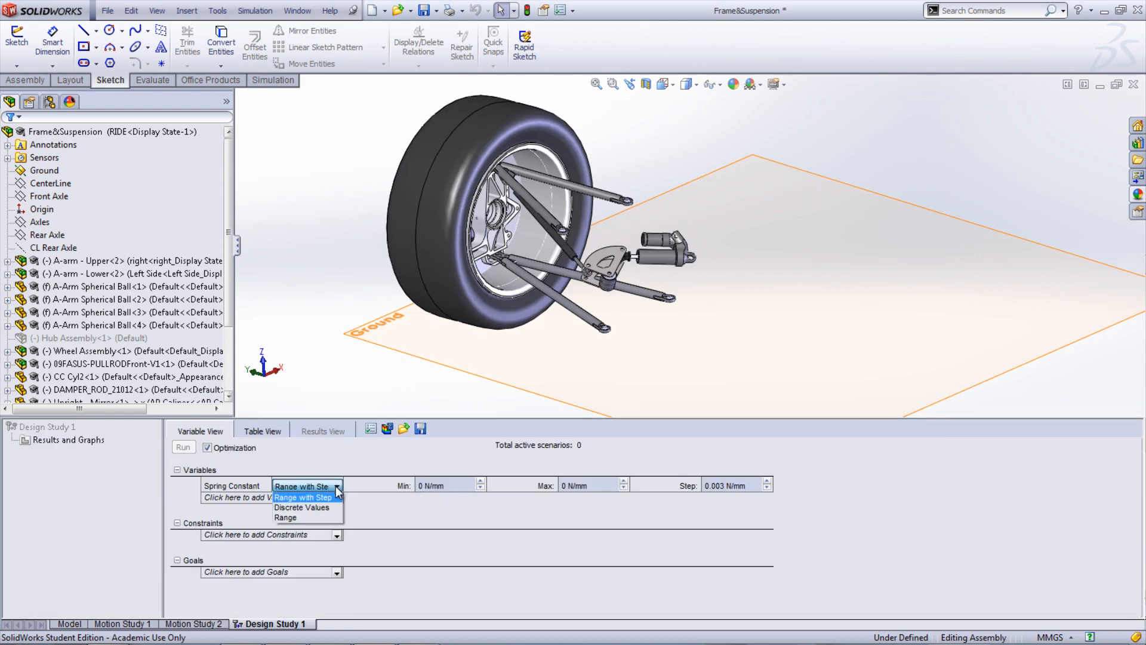
click(284, 517)
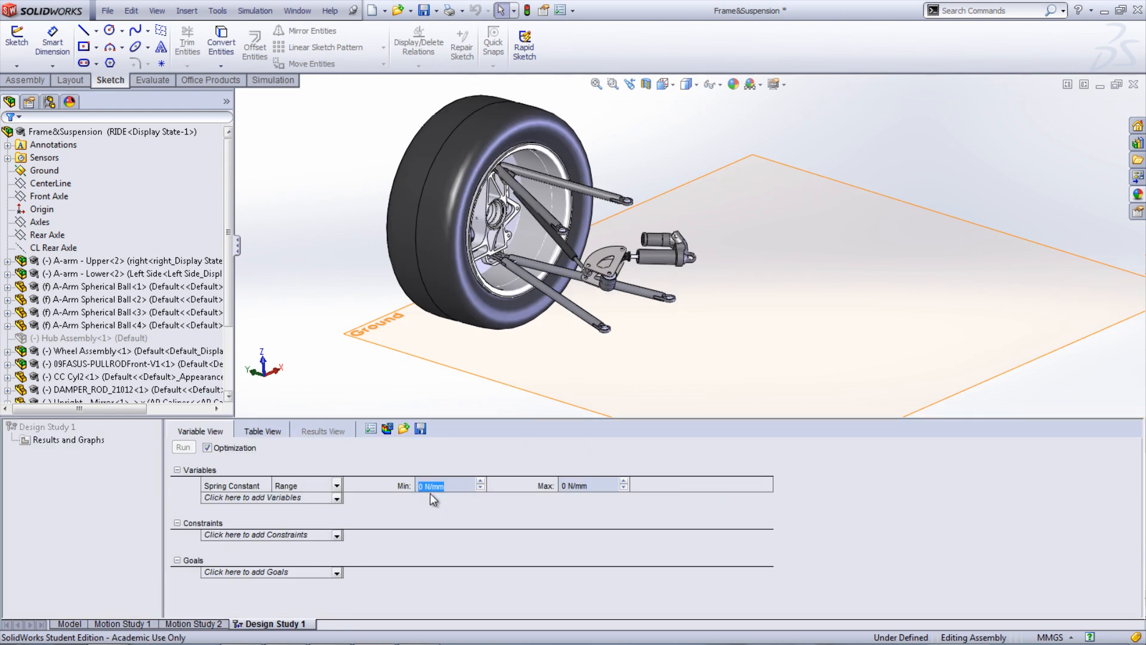
text(20)
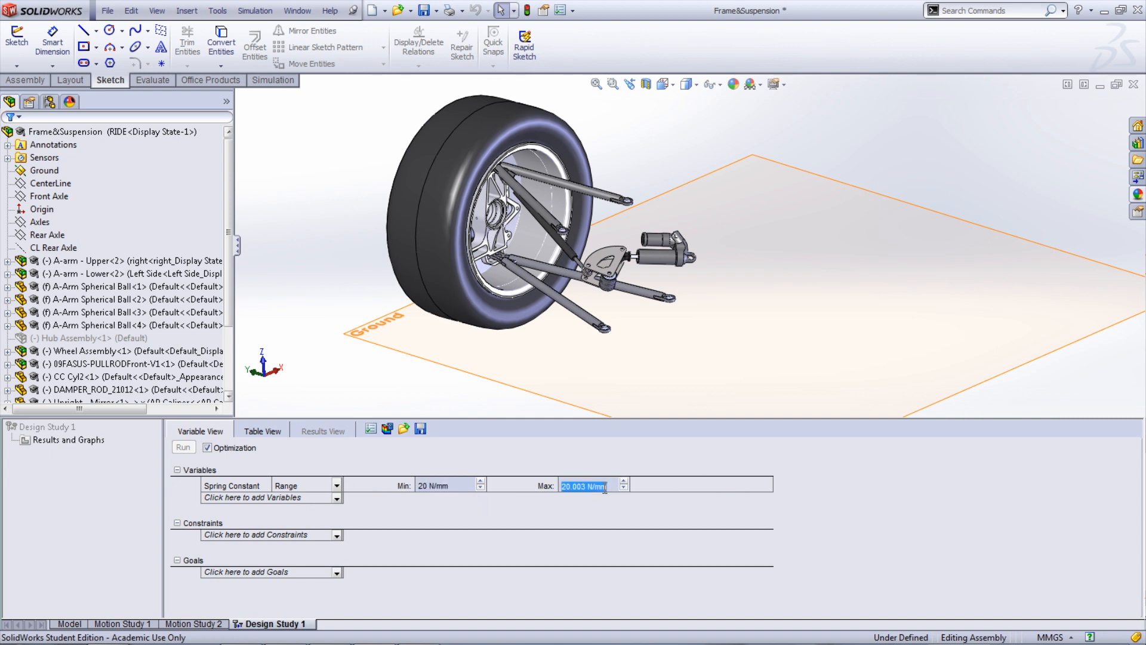
text(40 N/mm)
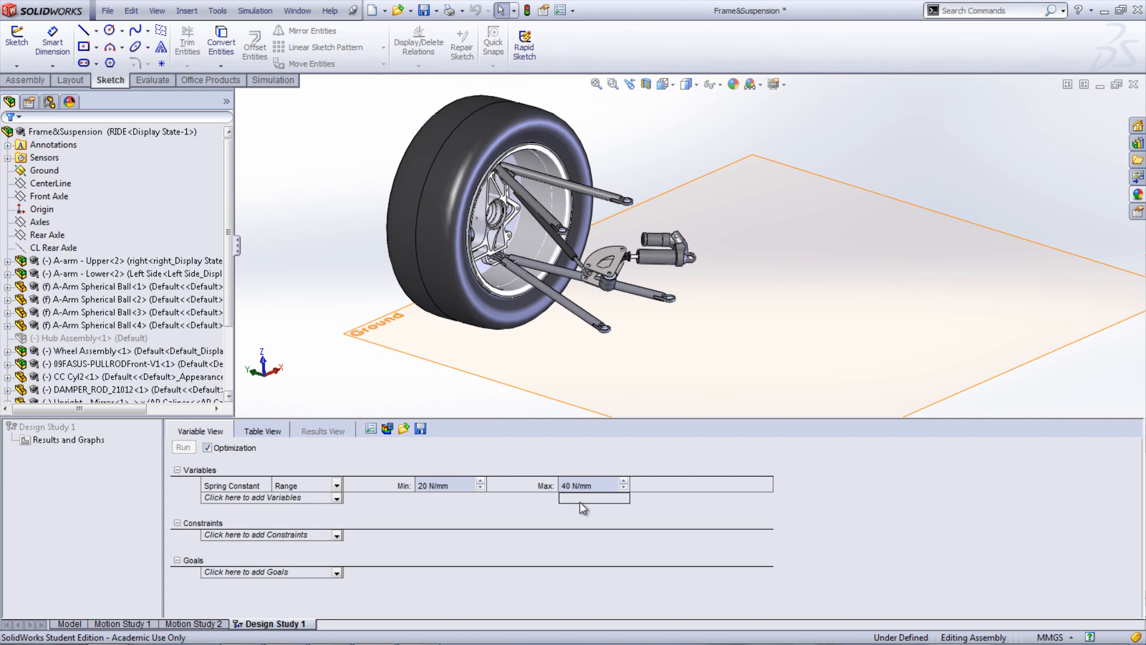
Add Sensors1 as the study goal to be minimized.
click(336, 572)
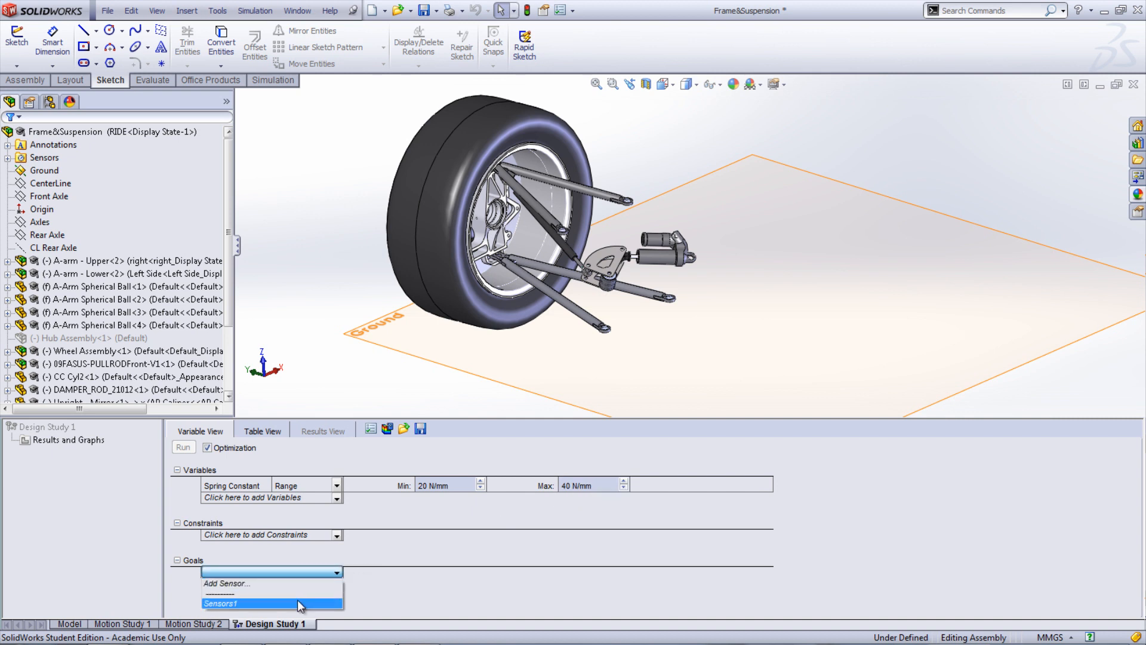
click(271, 603)
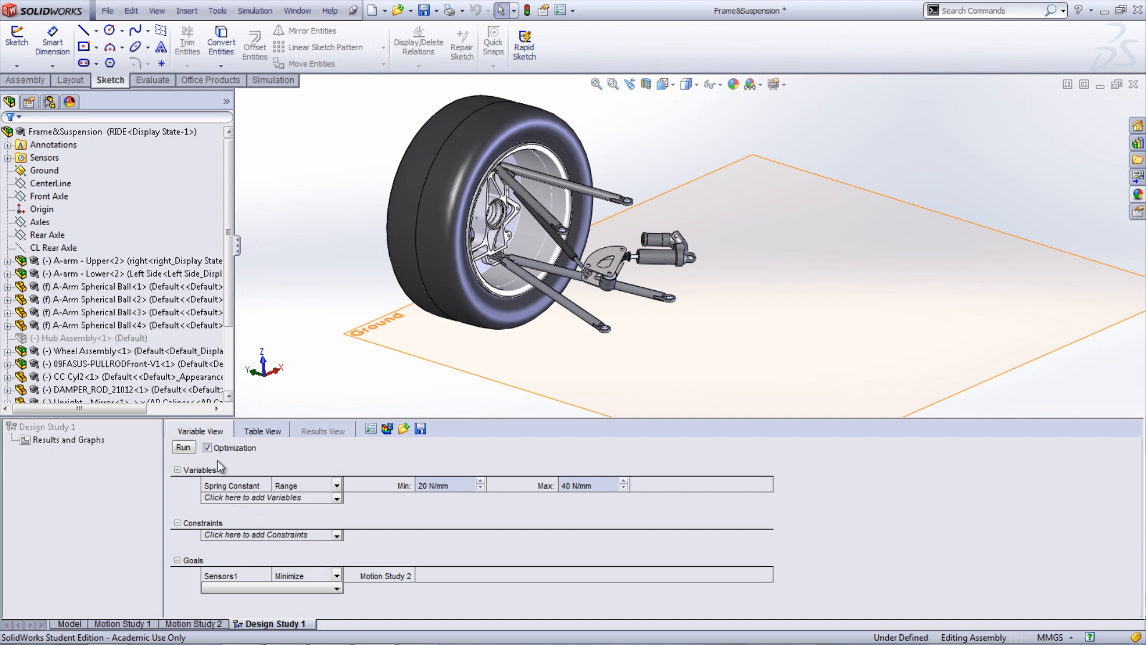
Run Design Study 1, yielding an optimal spring constant of 21.5841675 N/mm.
click(183, 448)
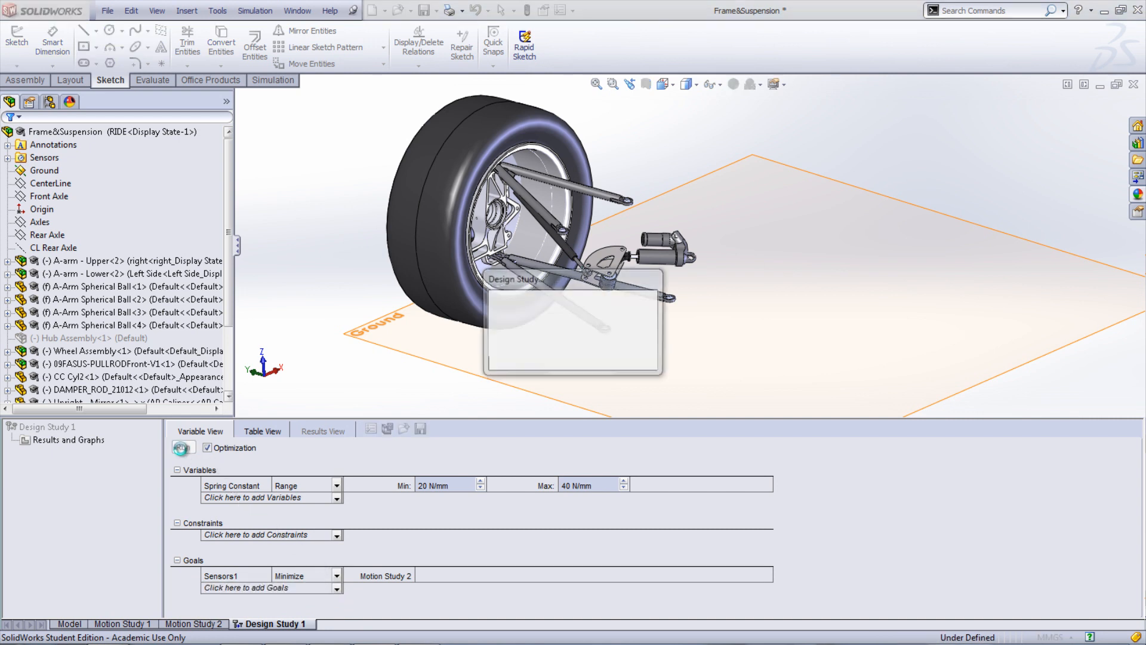
click(183, 448)
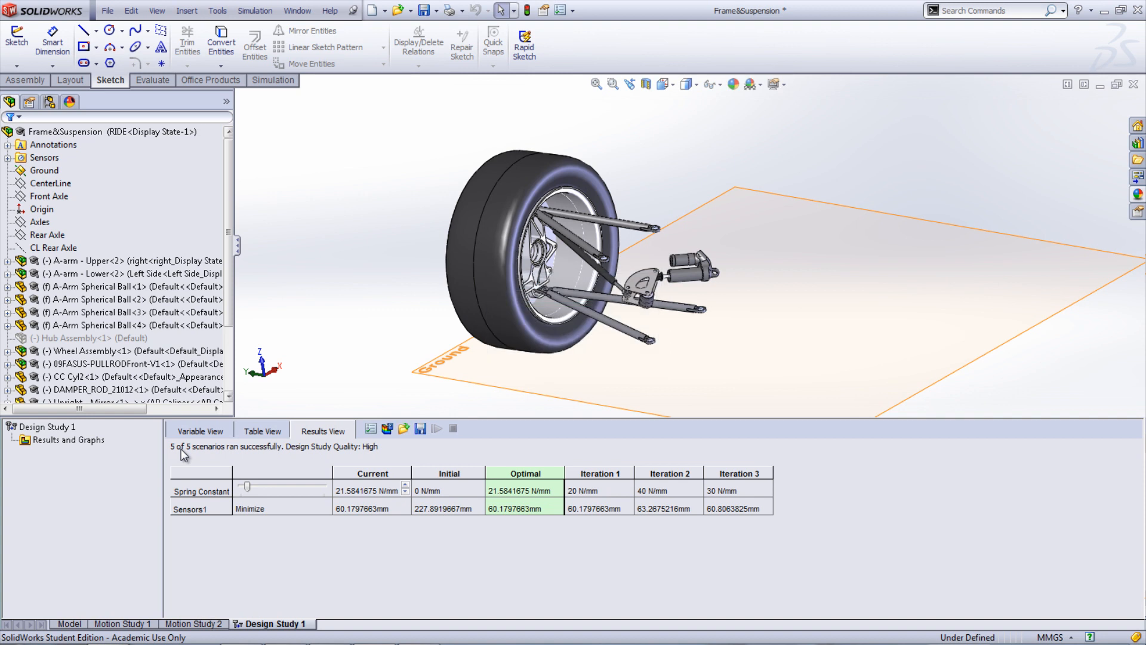
mouse_move(495, 526)
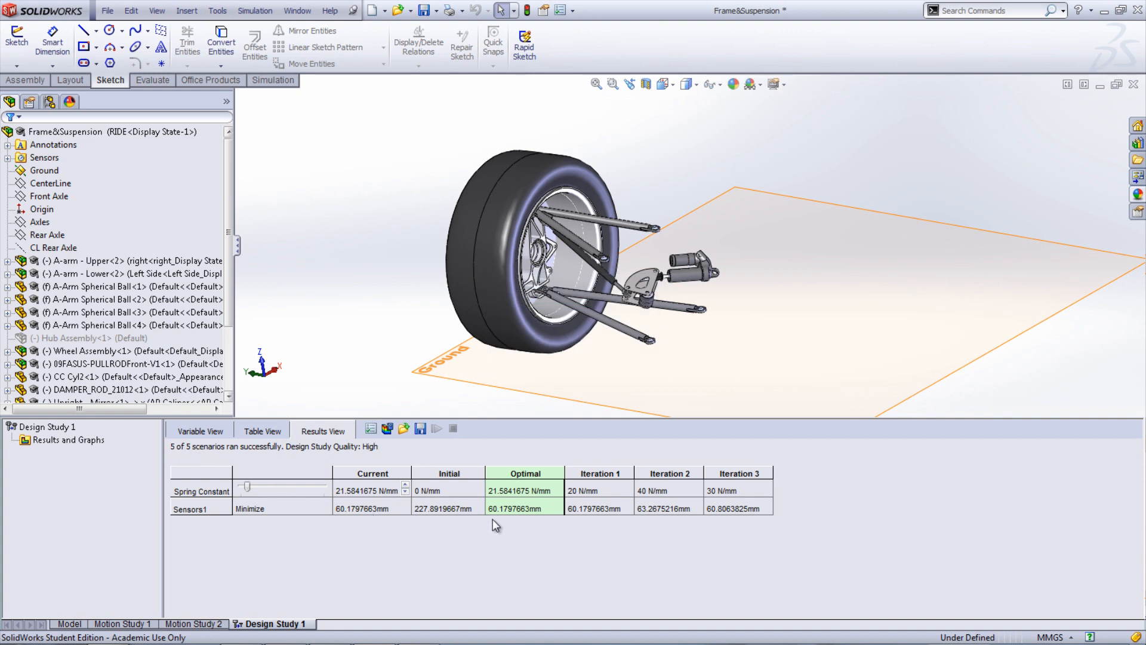
mouse_move(551, 526)
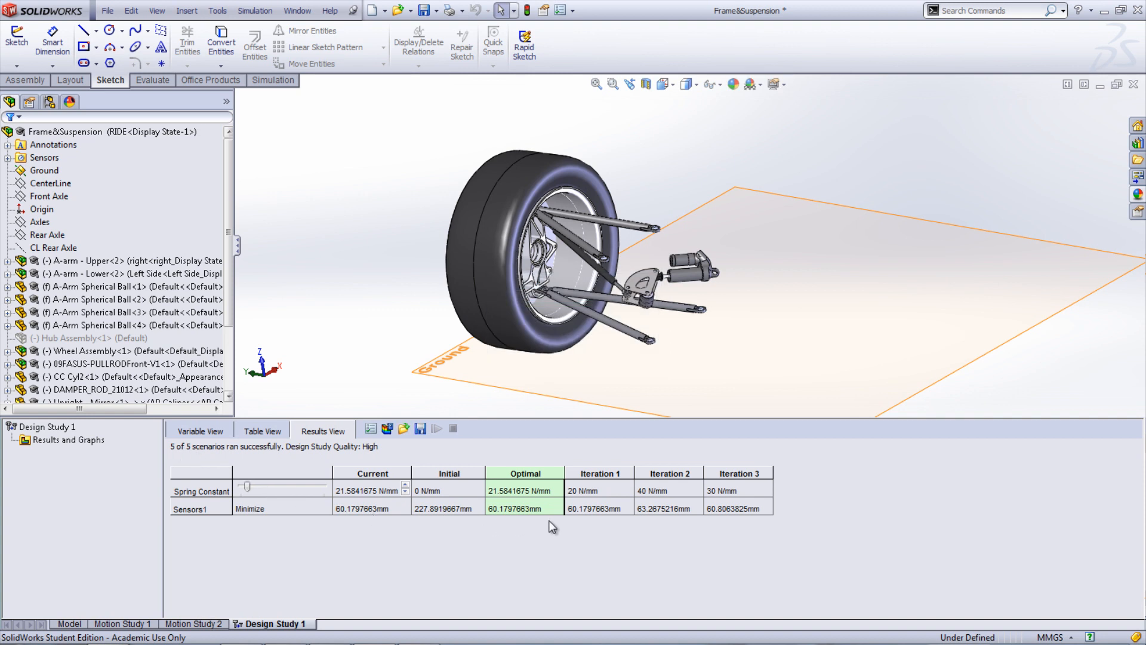
mouse_move(525, 532)
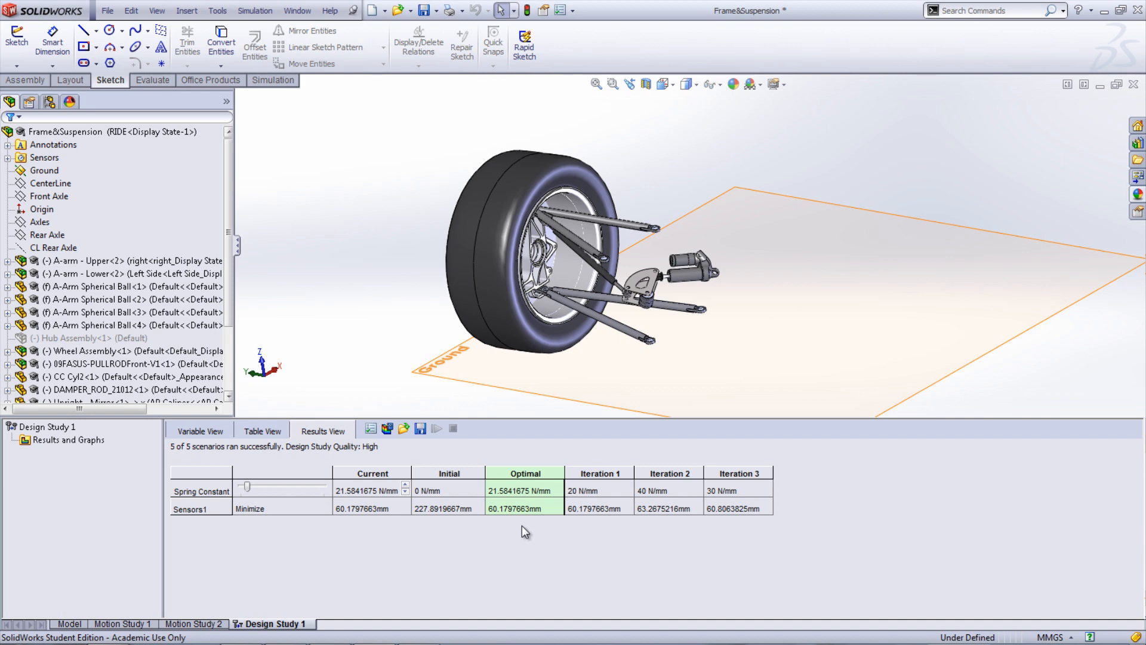